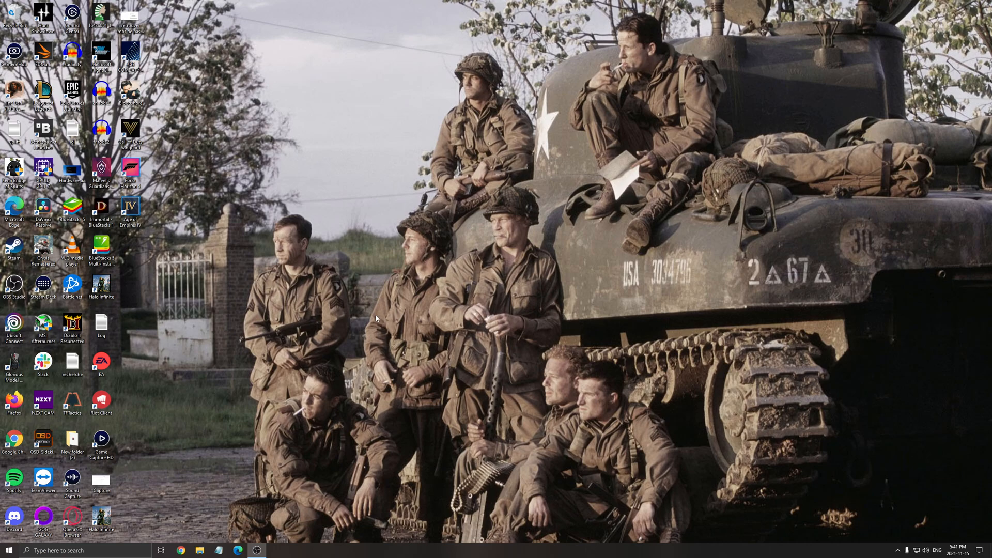
mouse_move(276, 376)
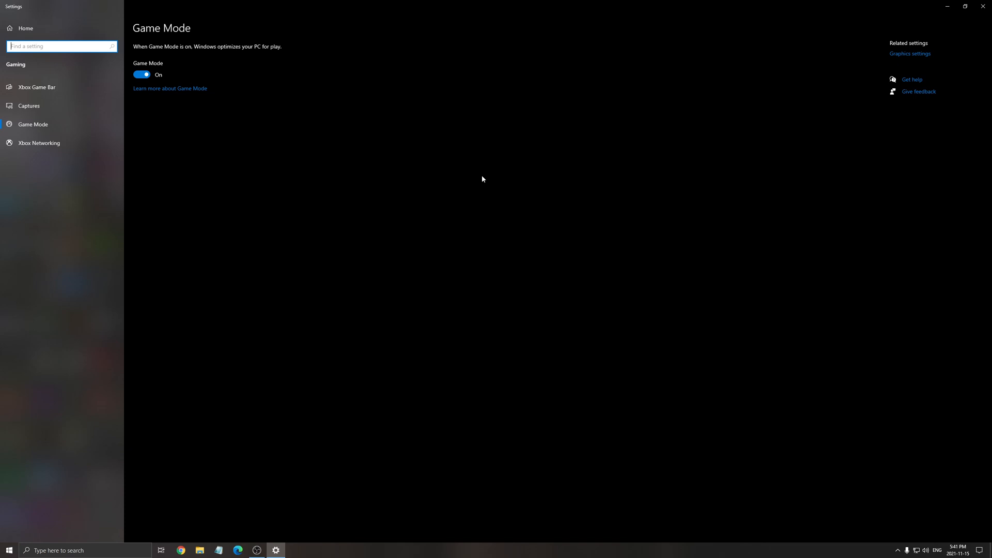
mouse_move(346, 166)
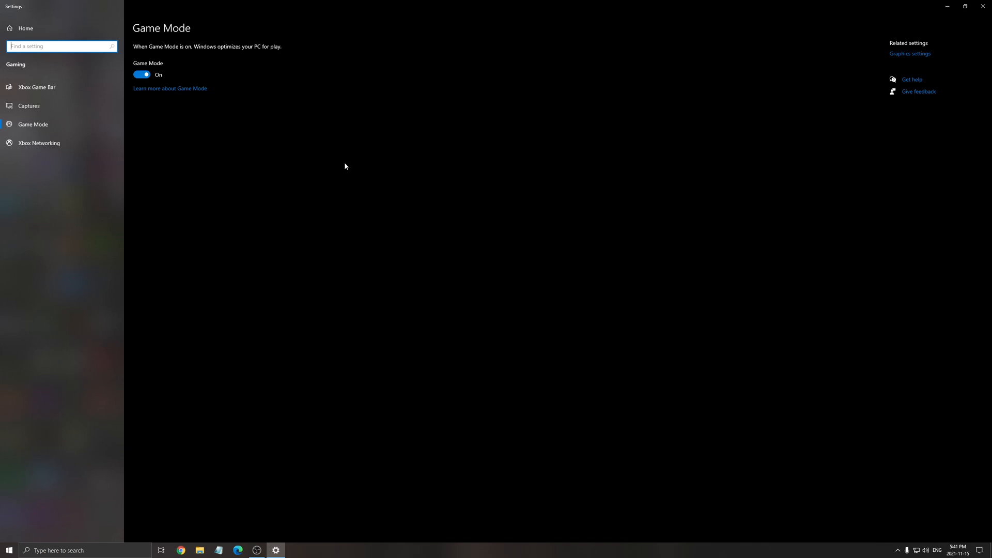
- Review the Xbox Game Bar page, then show Captures with background recording and audio off
click(37, 87)
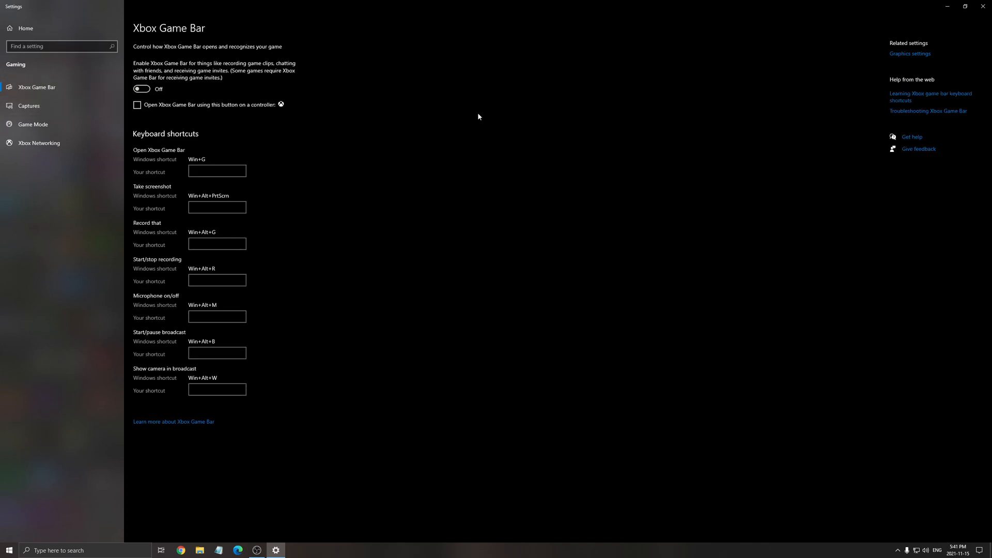
mouse_move(507, 258)
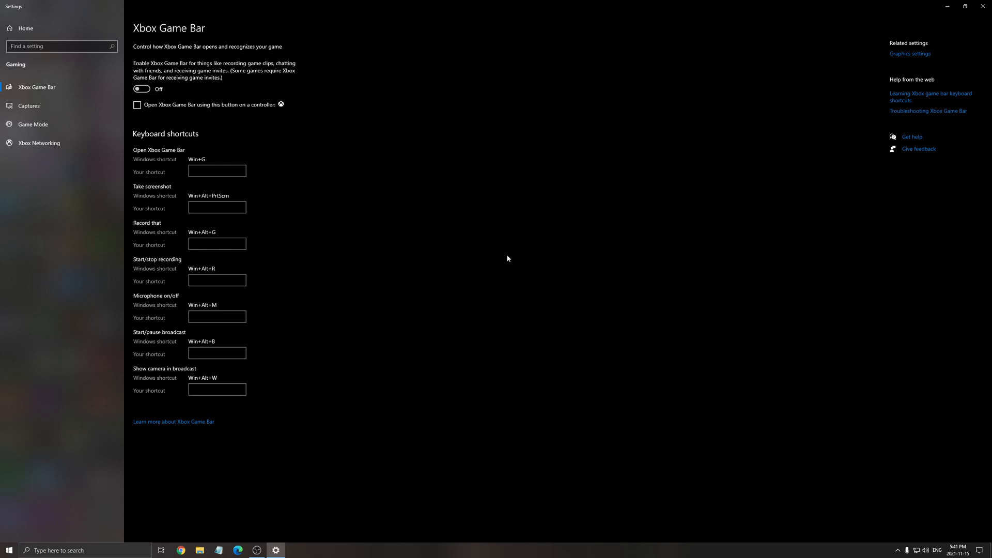
mouse_move(166, 48)
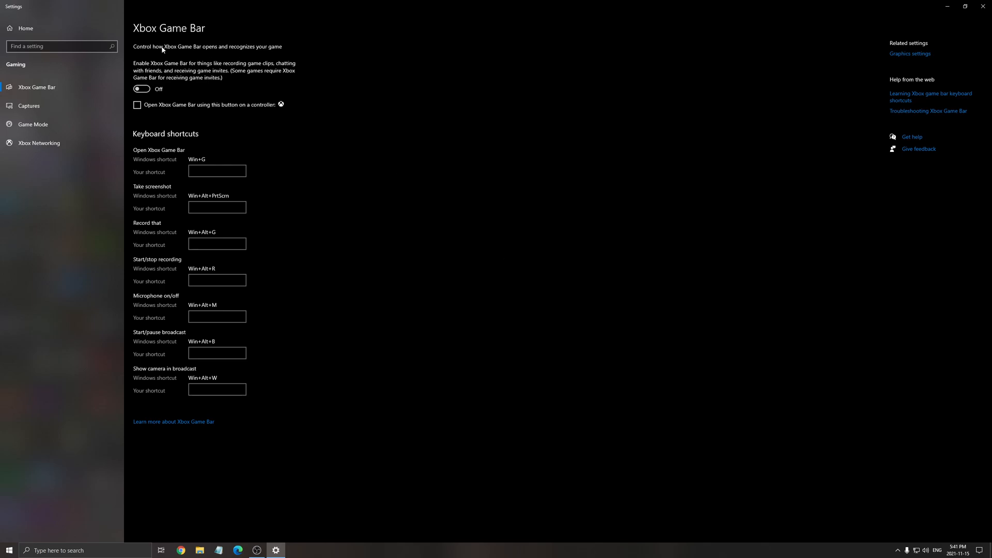
mouse_move(120, 89)
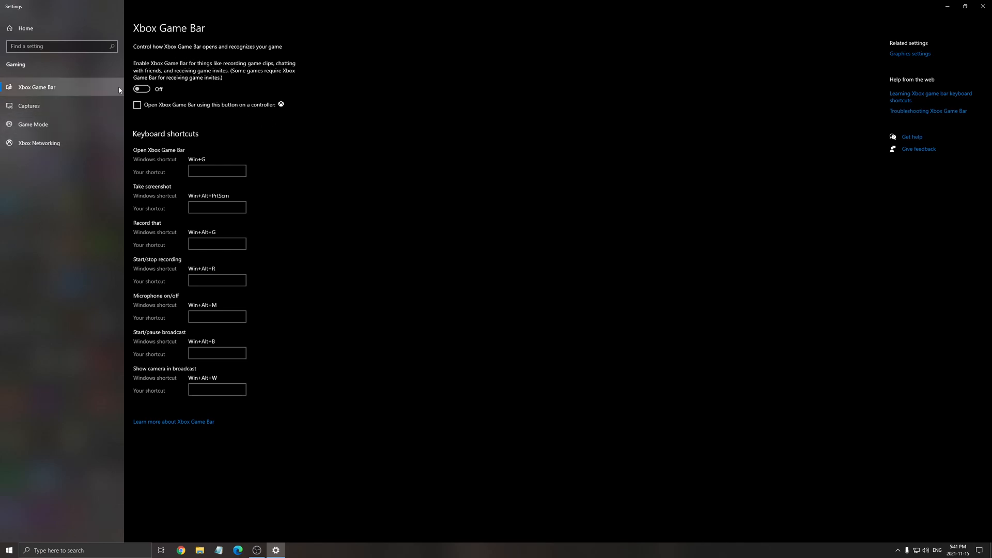
click(29, 105)
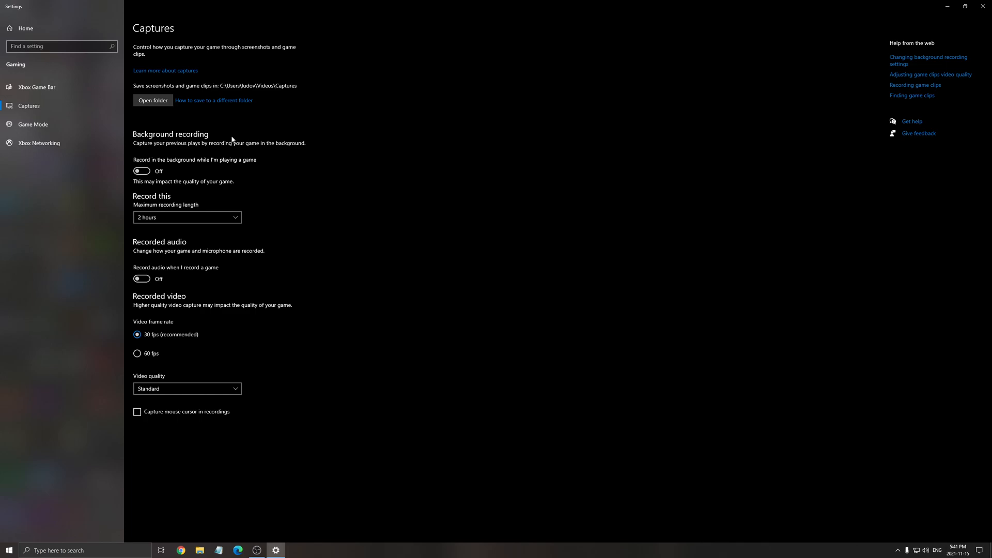
mouse_move(275, 287)
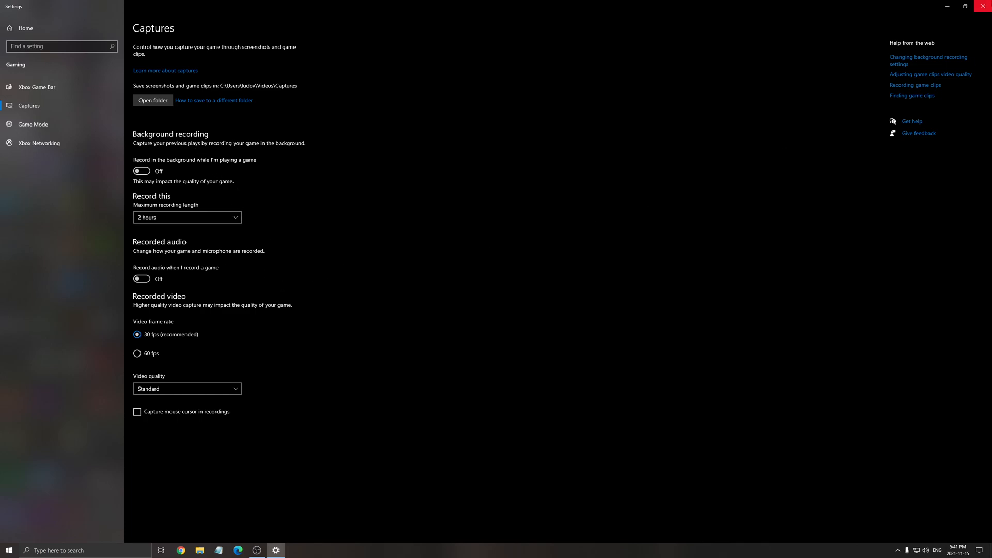
- Close the Windows Settings window to return to the desktop
click(984, 5)
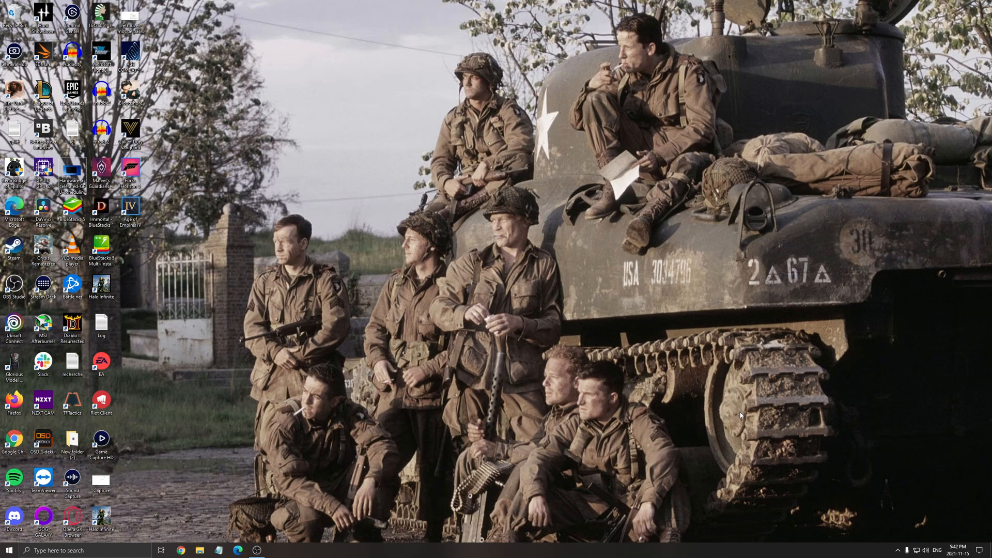
mouse_move(559, 410)
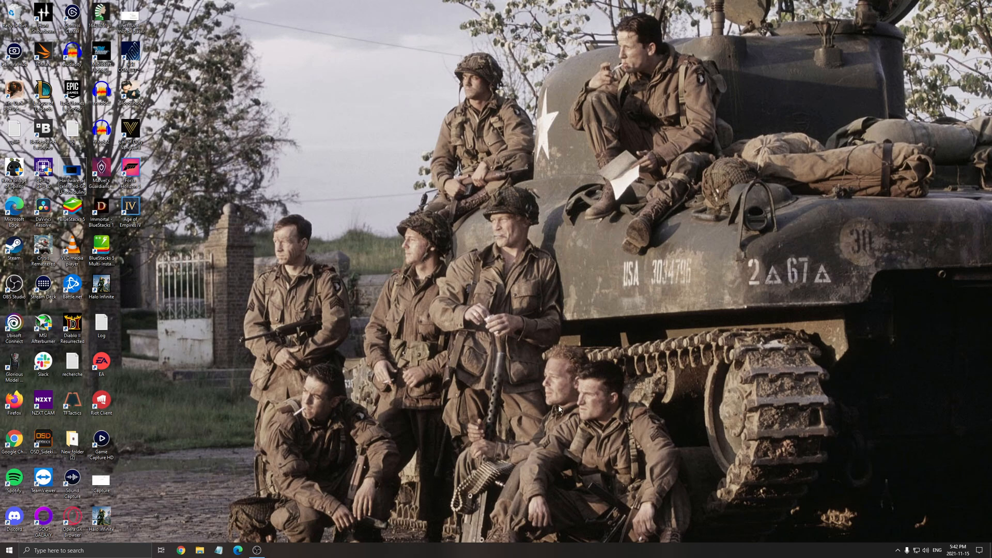
mouse_move(401, 311)
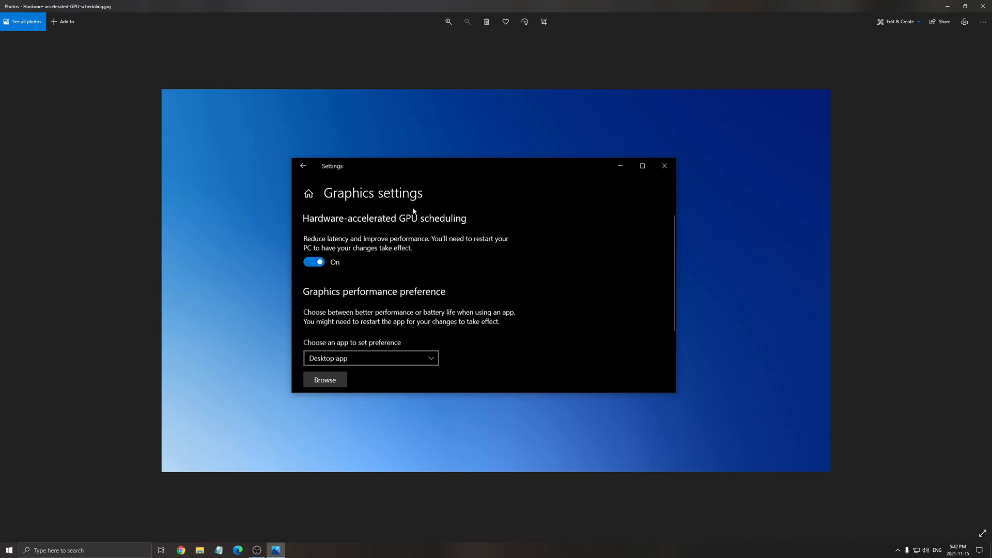
mouse_move(375, 283)
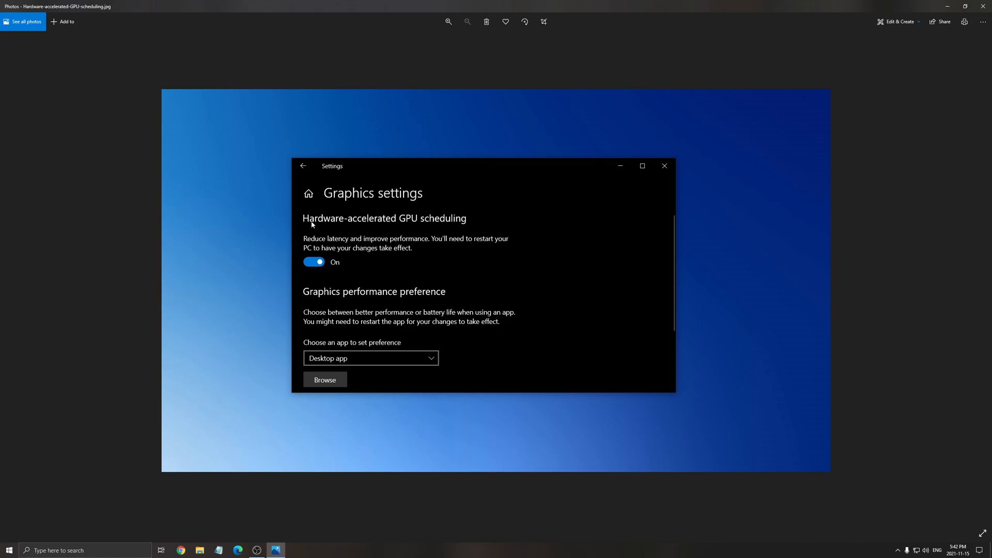
mouse_move(597, 277)
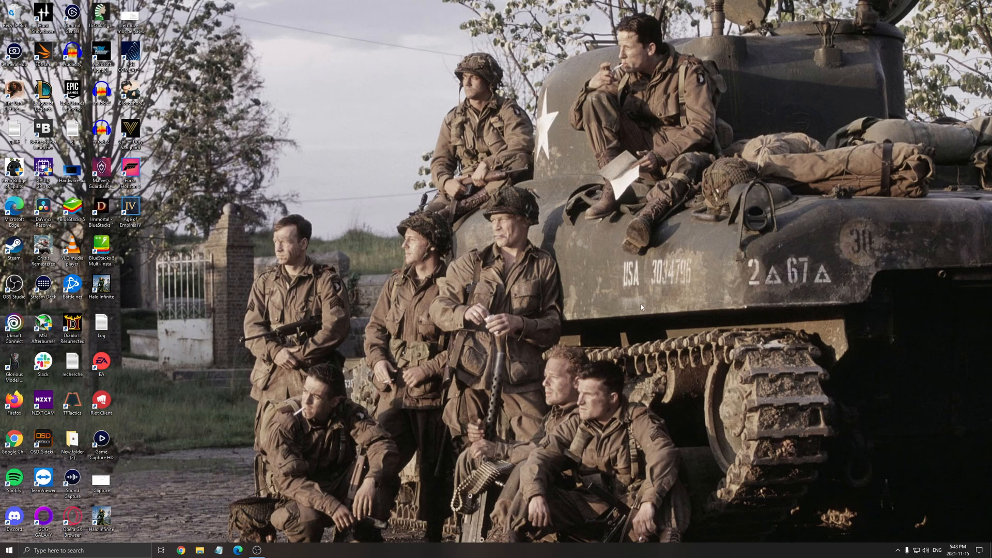
- Search 'edit power plan' and reach the Power Options list with Balanced selected
text(edit power plan)
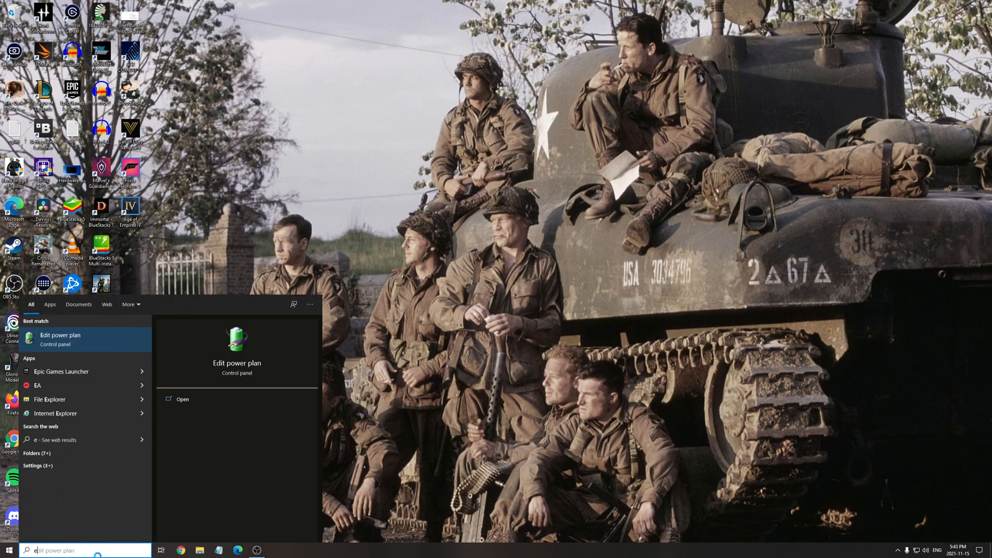
click(59, 339)
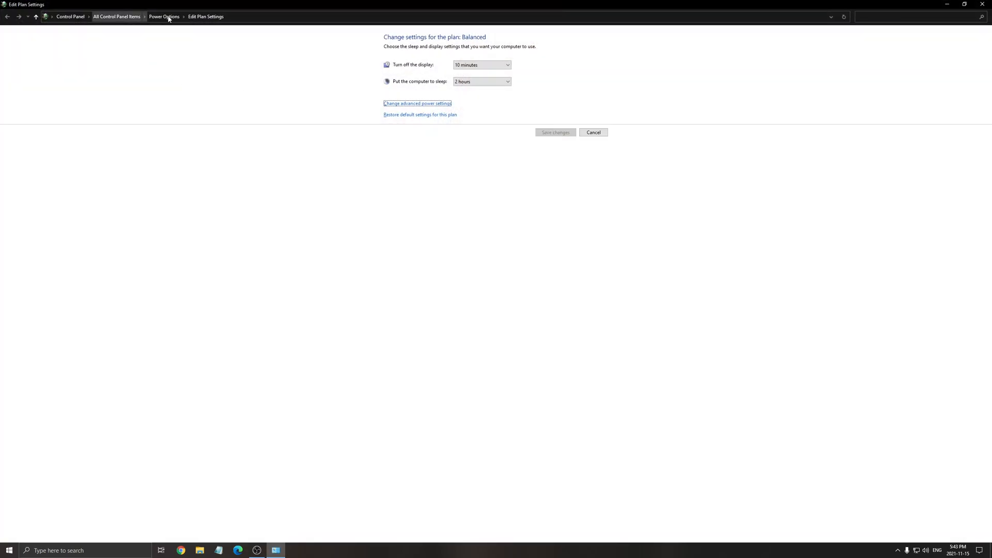
click(163, 16)
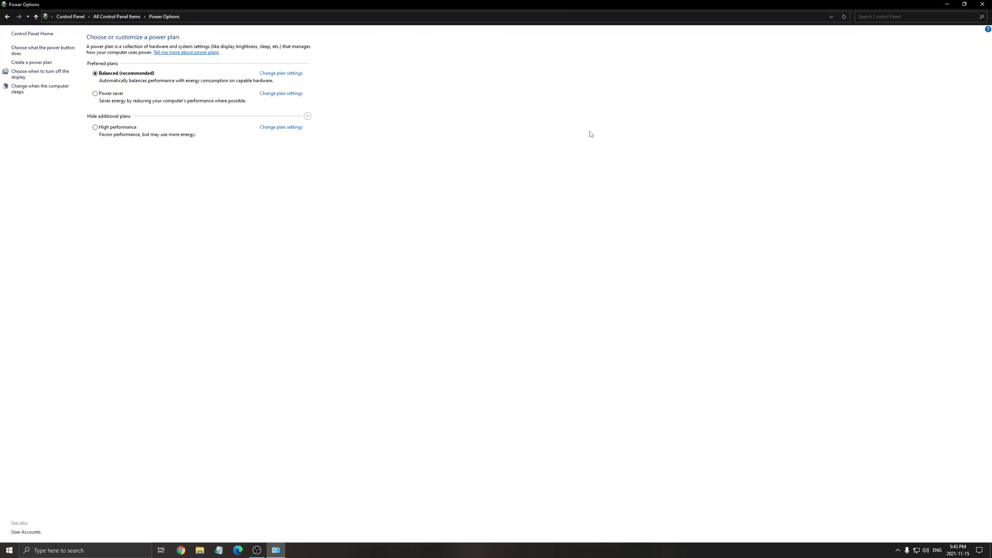
mouse_move(89, 133)
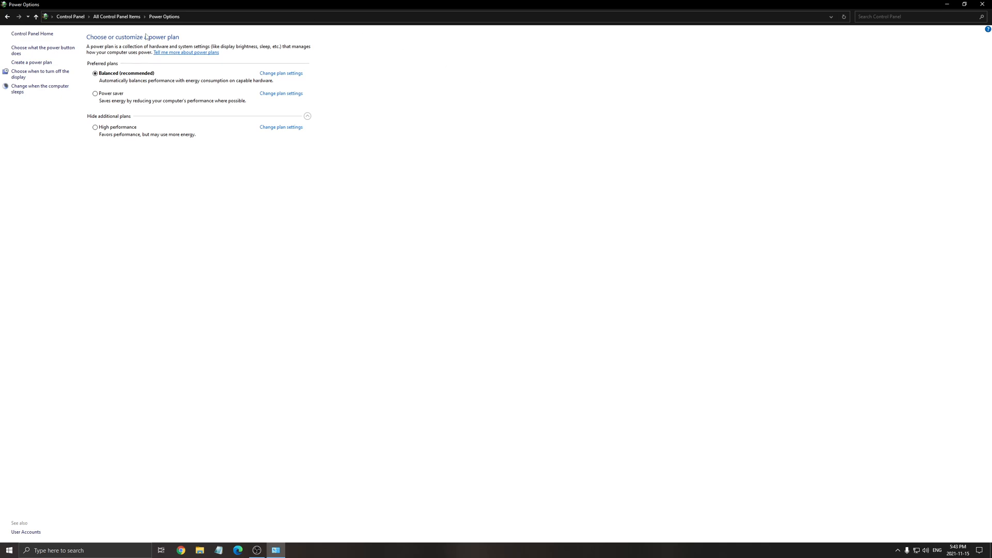
mouse_move(137, 100)
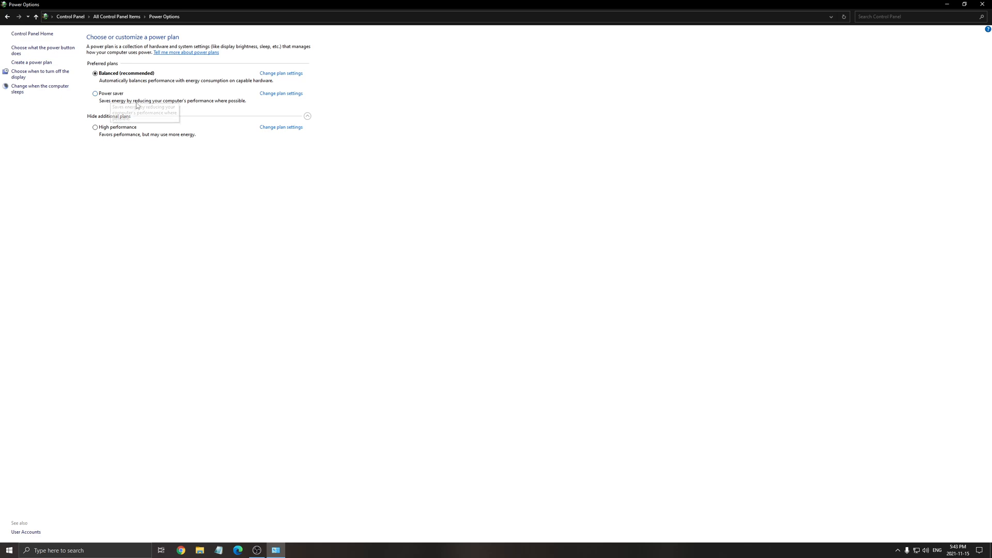
mouse_move(229, 69)
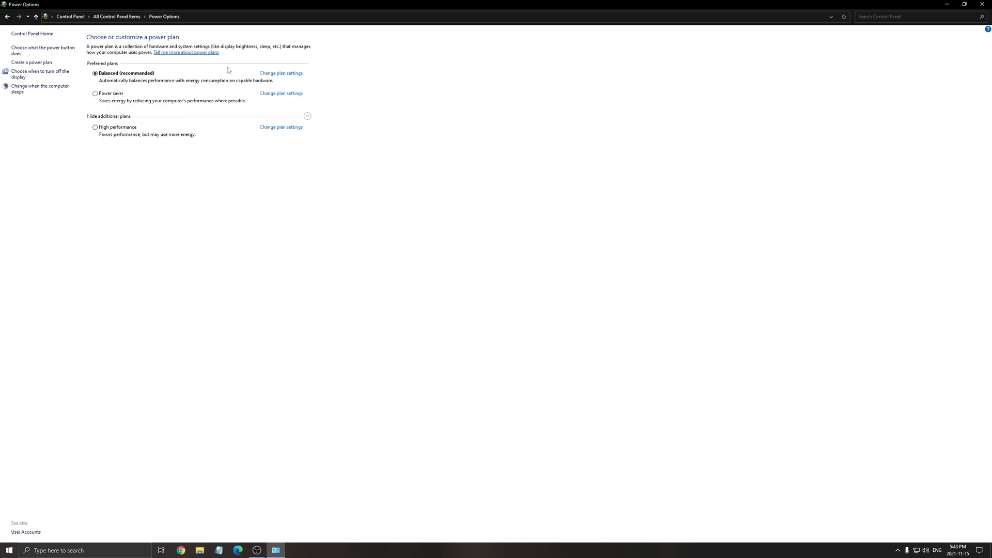
mouse_move(96, 95)
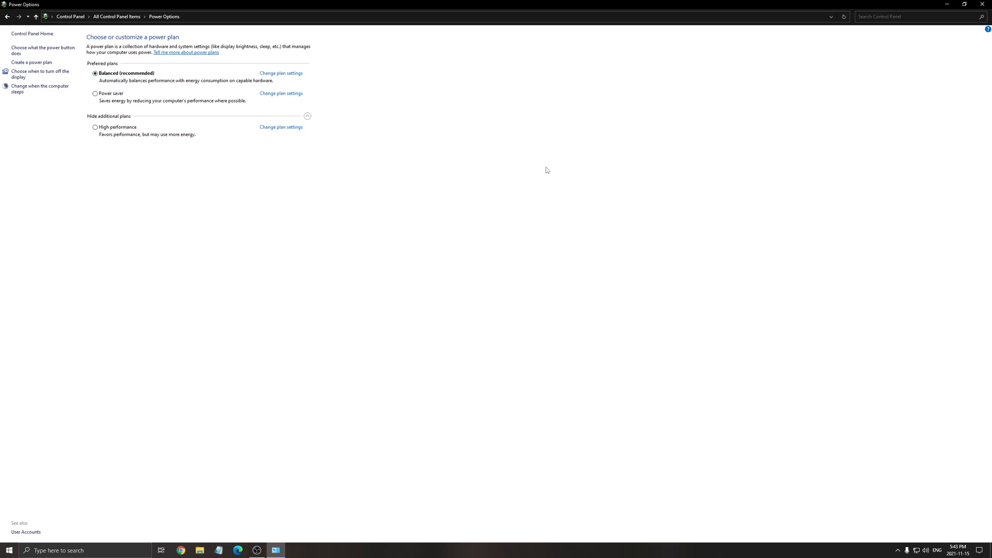
mouse_move(469, 263)
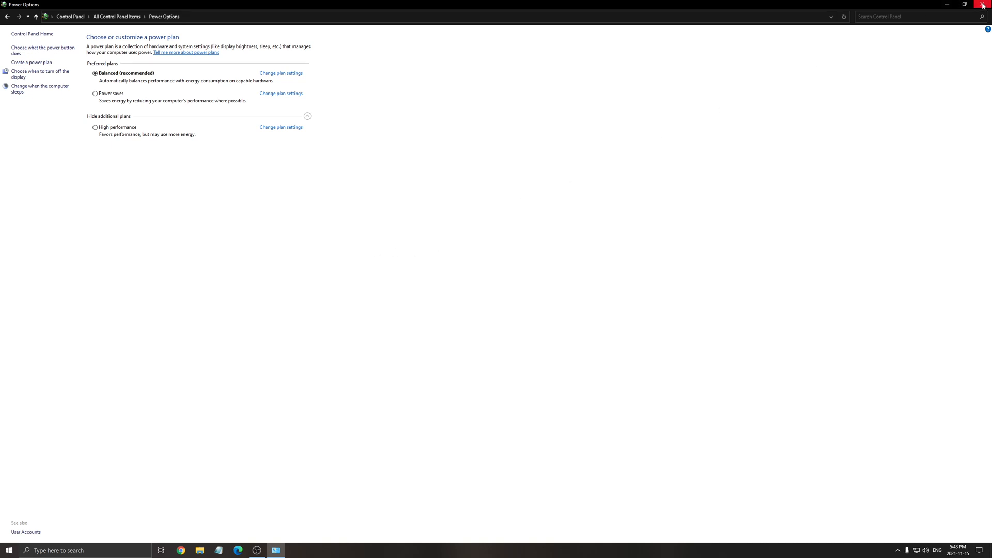
- Close the Control Panel window to return to the desktop
click(984, 4)
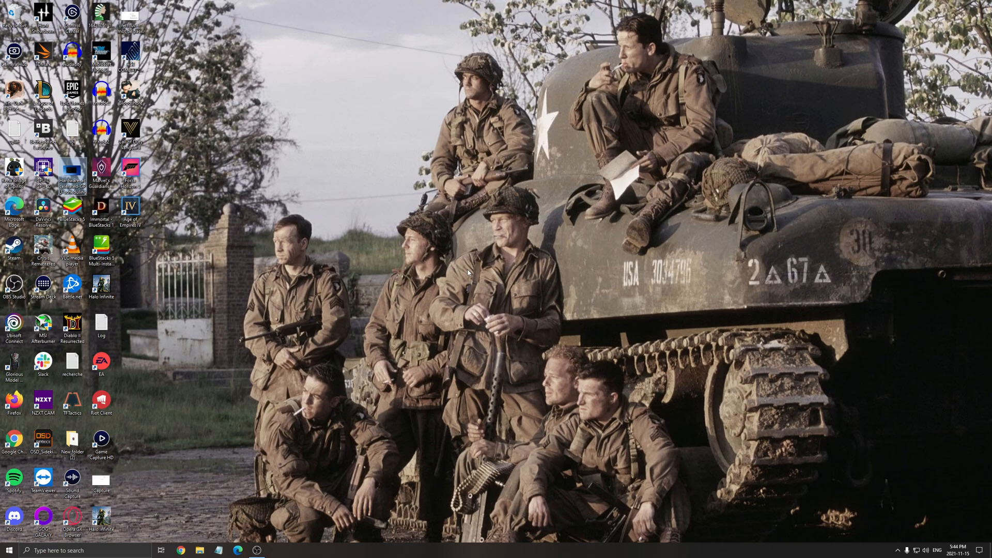
mouse_move(160, 297)
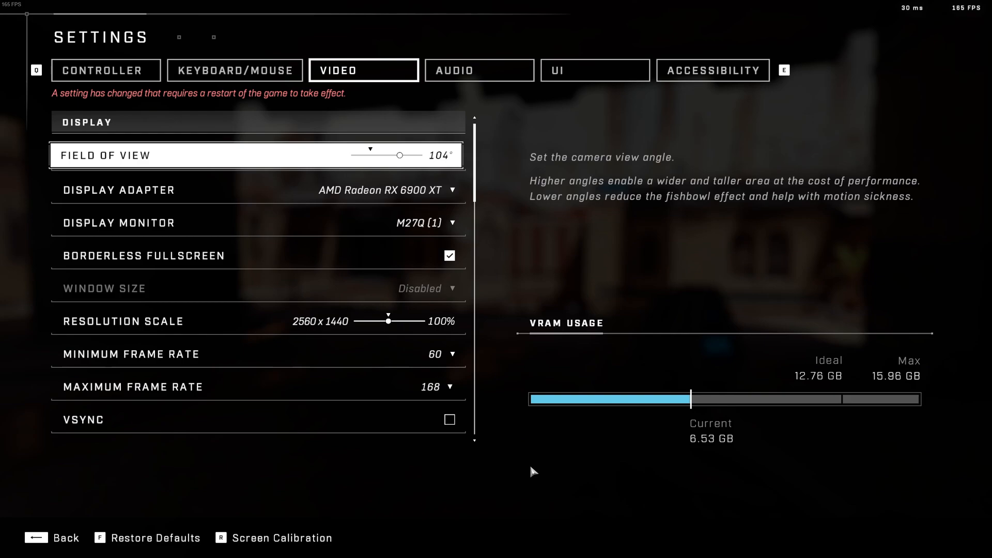
mouse_move(371, 70)
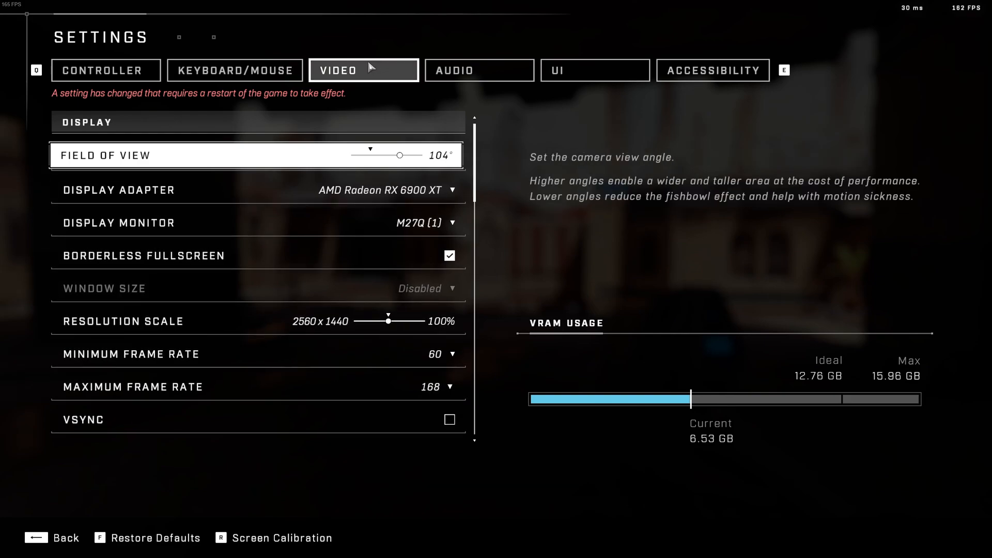
mouse_move(129, 184)
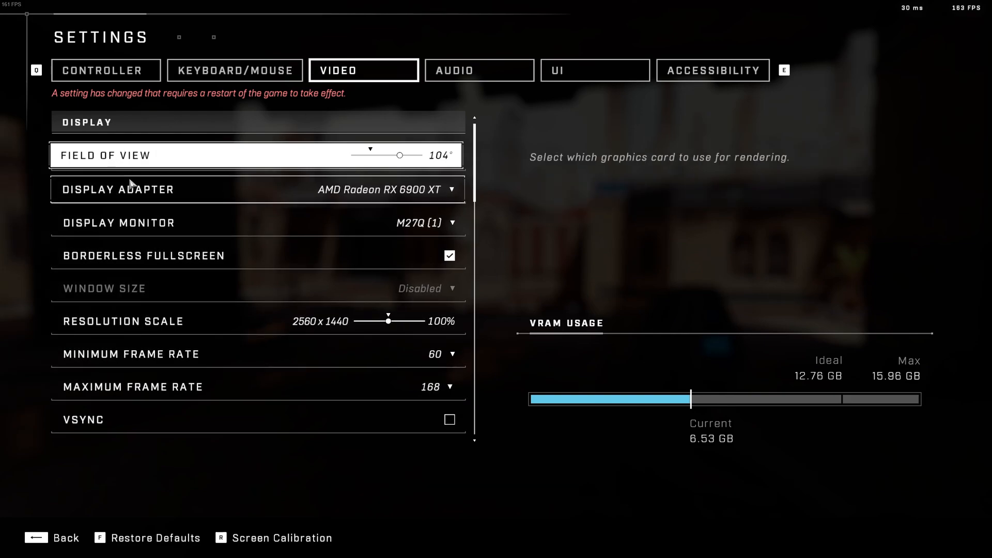
mouse_move(118, 165)
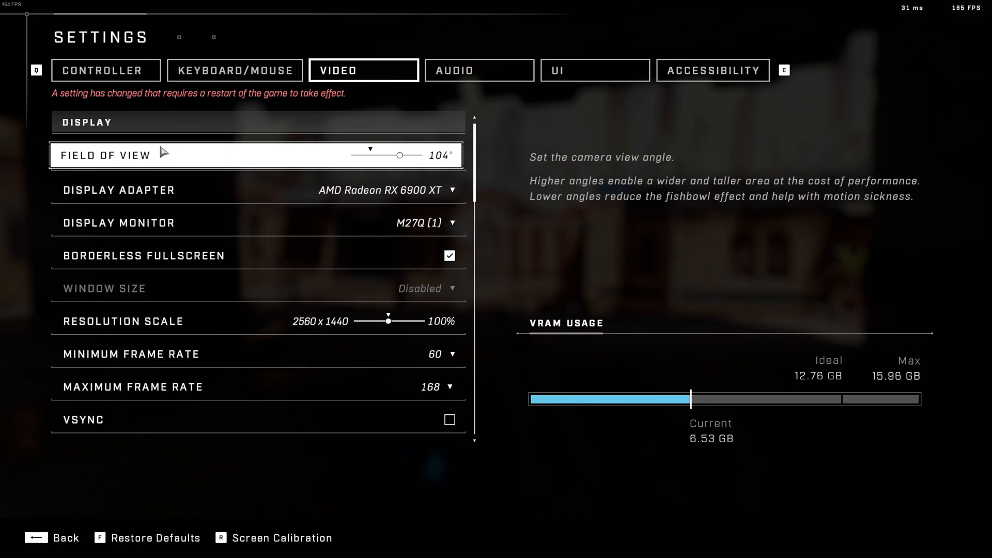
mouse_move(174, 156)
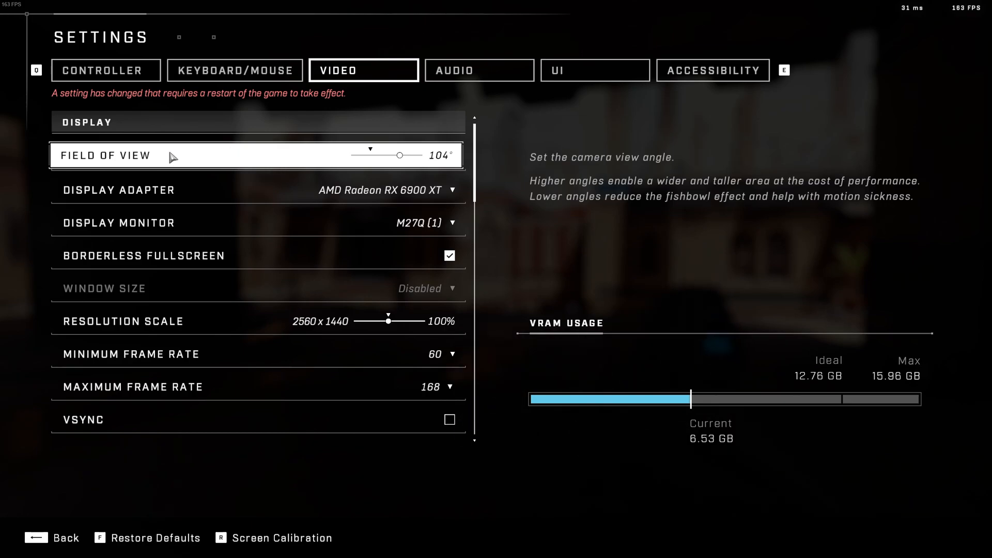
mouse_move(349, 148)
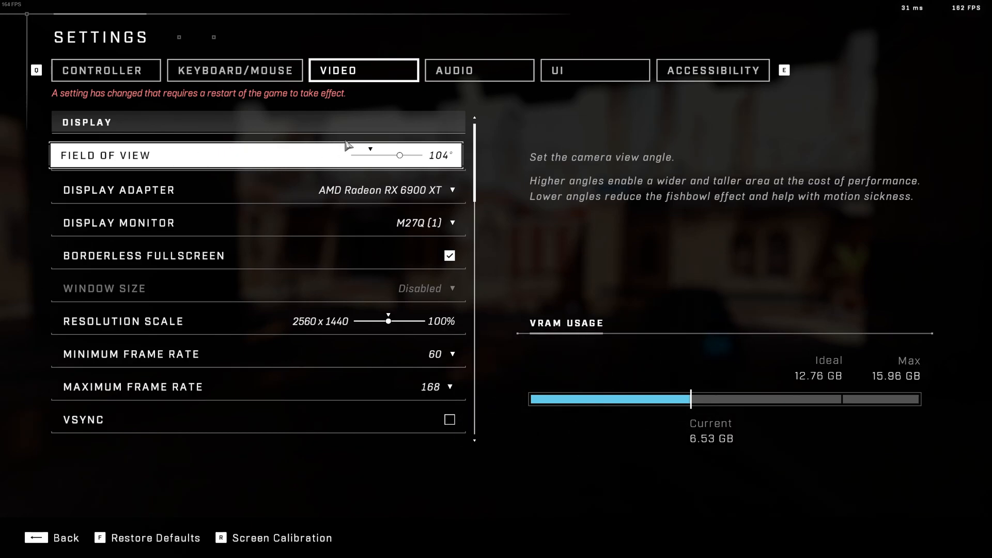
- Test field of view at 80°, 65° and 120°, then settle on 105°
drag(400, 155, 373, 155)
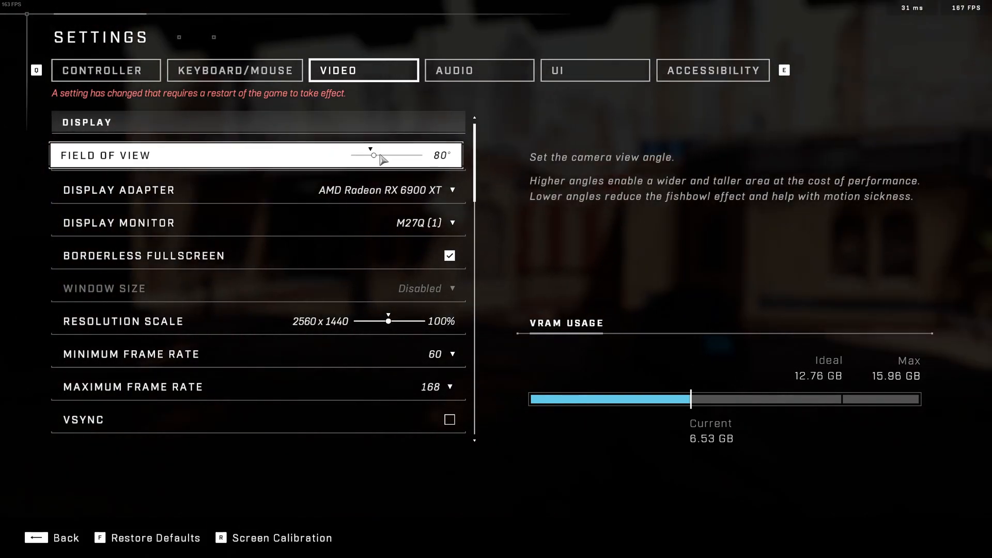
drag(375, 155, 356, 155)
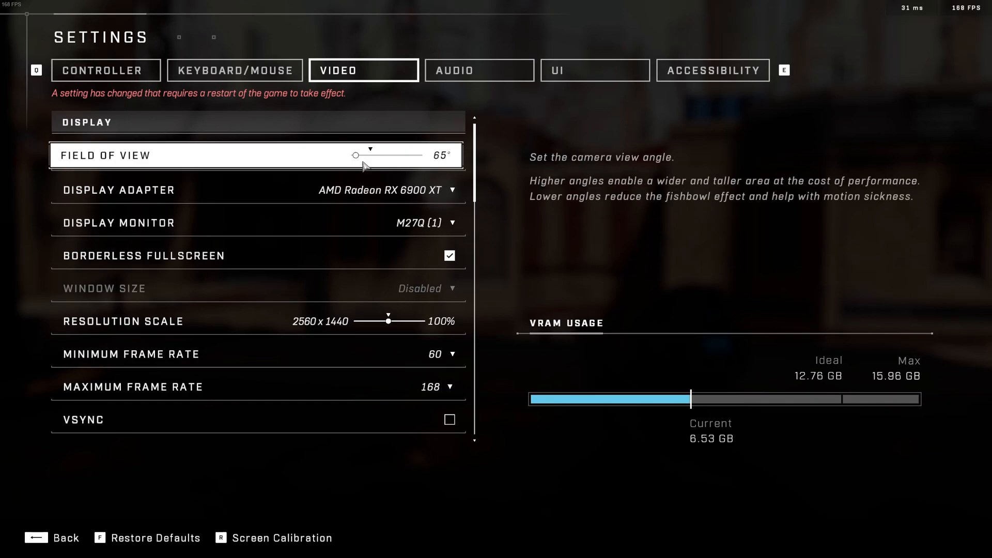
drag(357, 155, 417, 155)
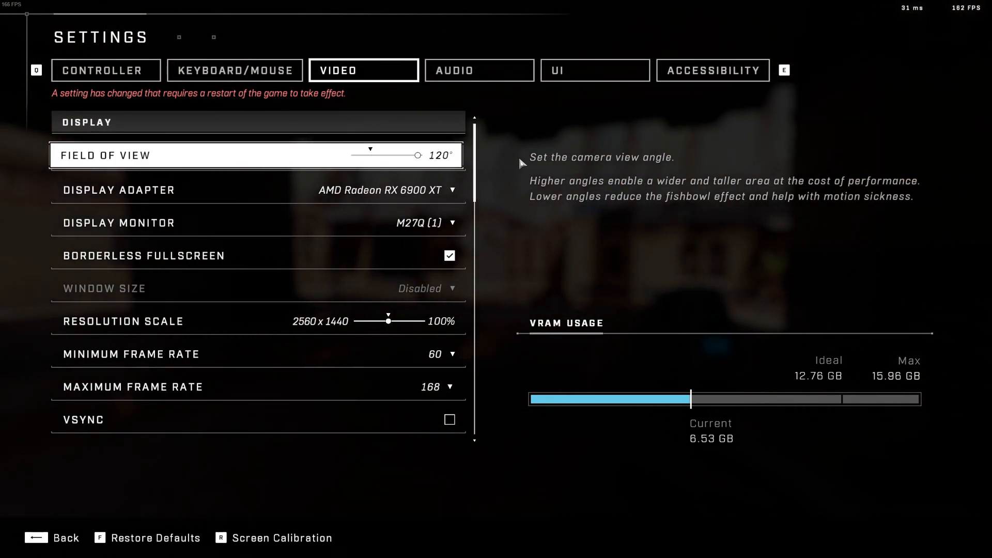
mouse_move(581, 213)
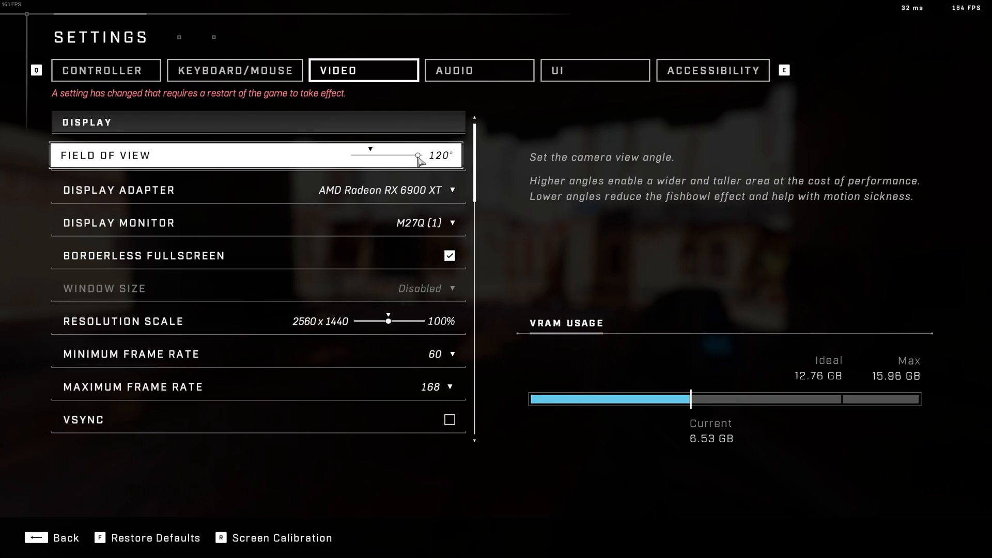
drag(418, 155, 400, 155)
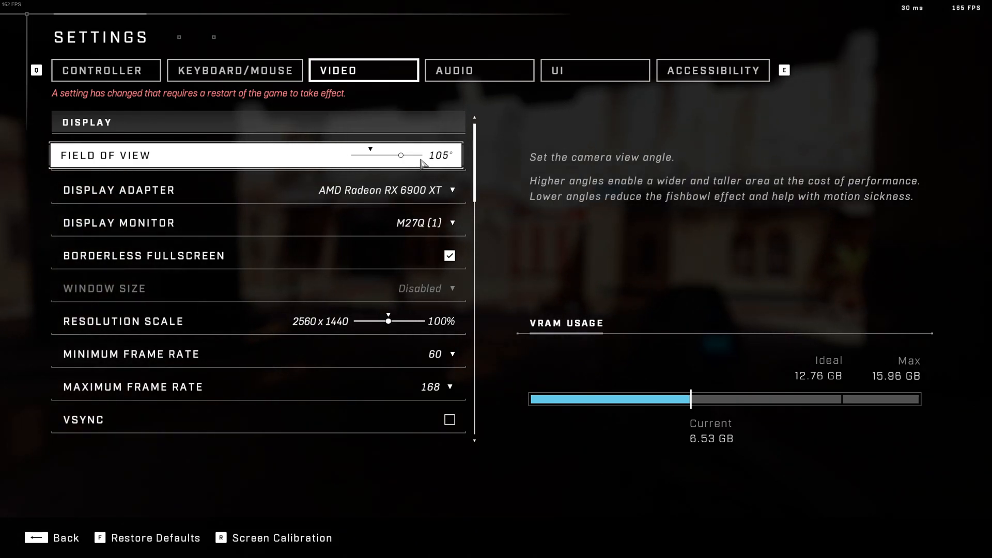
drag(400, 155, 417, 155)
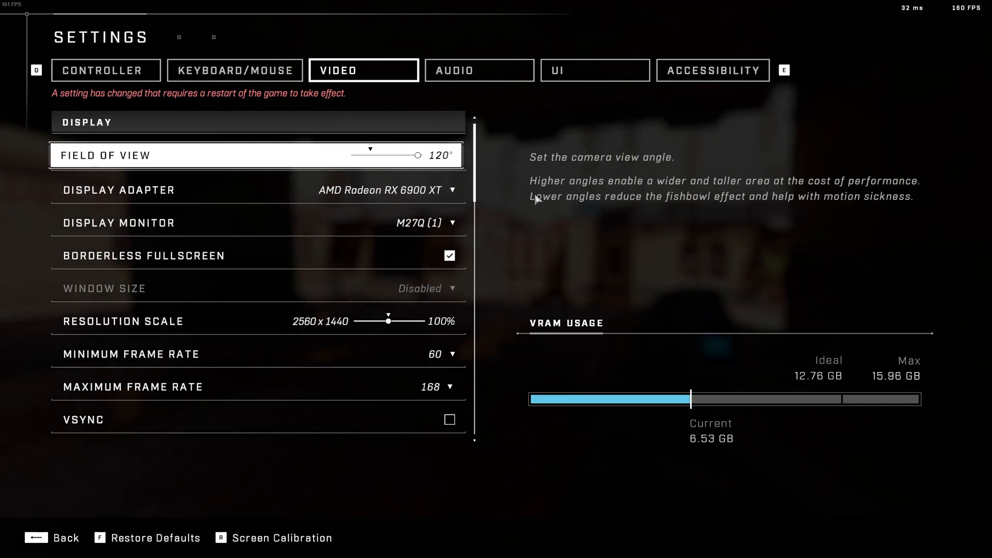
mouse_move(426, 194)
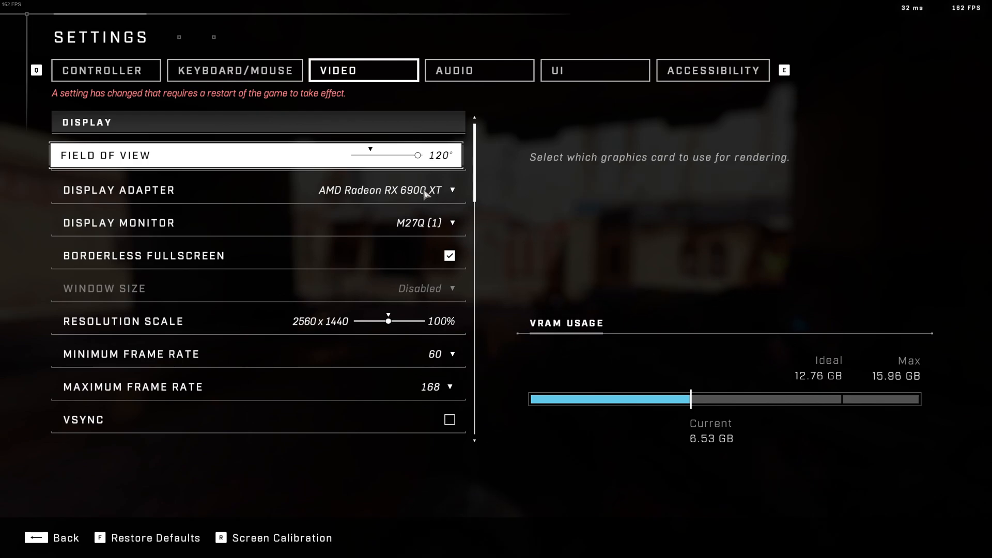
drag(418, 155, 403, 155)
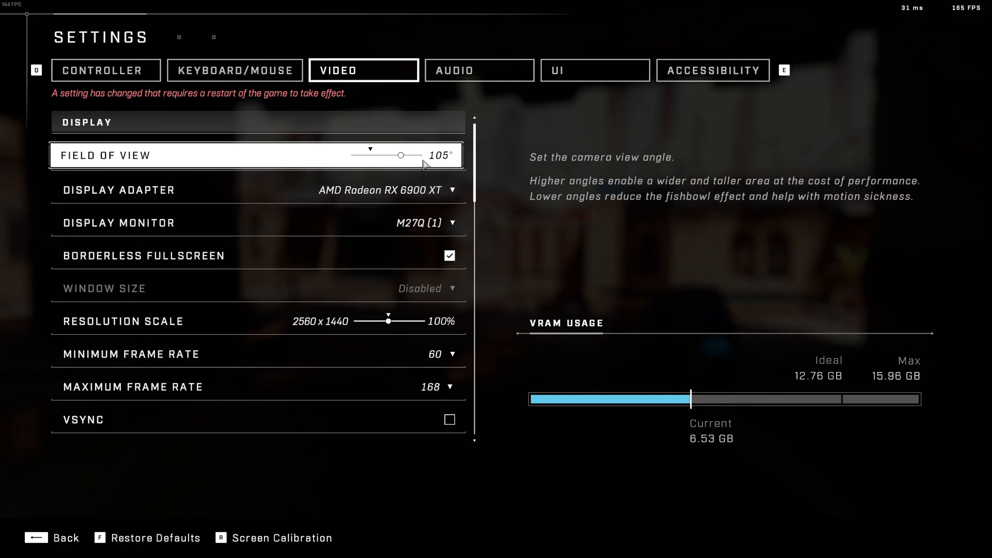
- Try field of view at 78° and 69°, then return it to 105°
drag(401, 155, 369, 155)
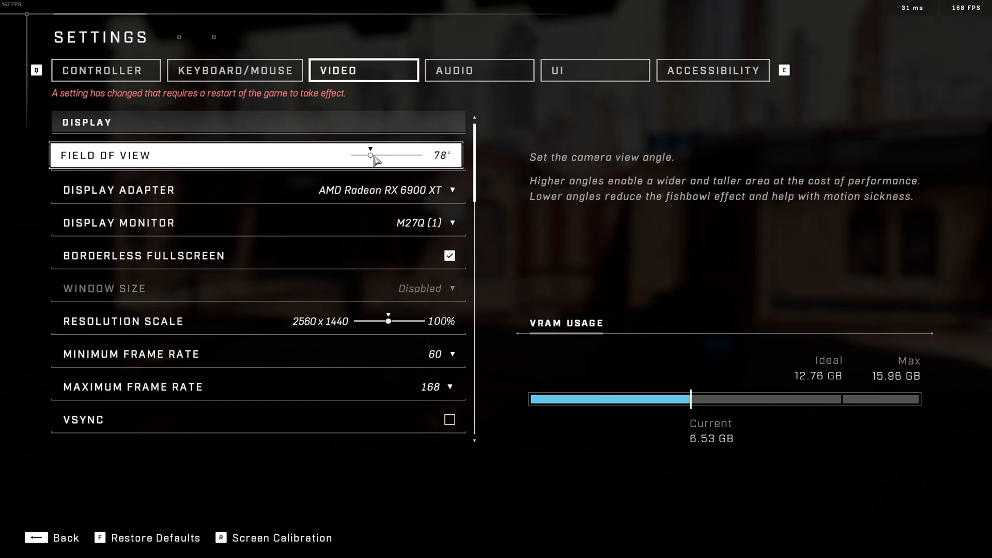
drag(371, 155, 359, 155)
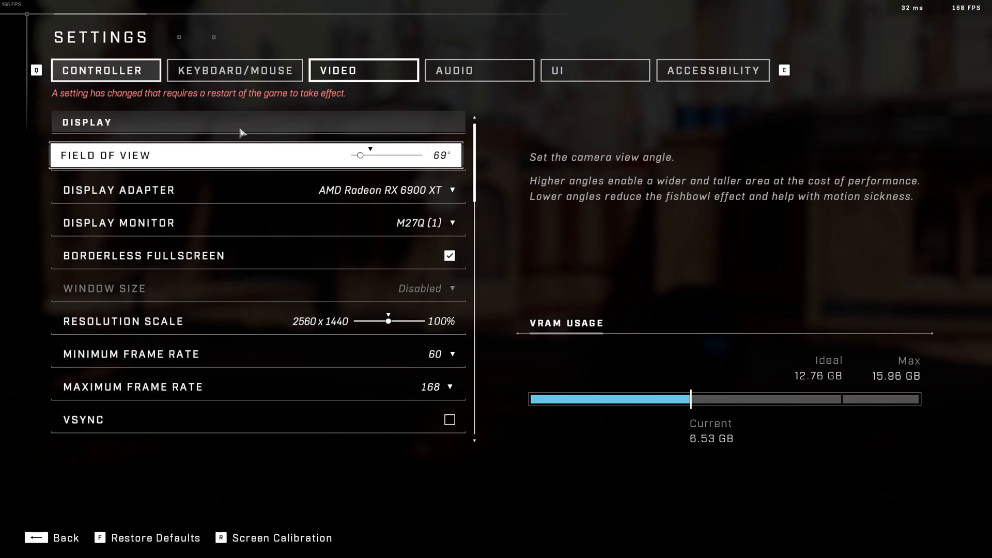
drag(359, 155, 390, 155)
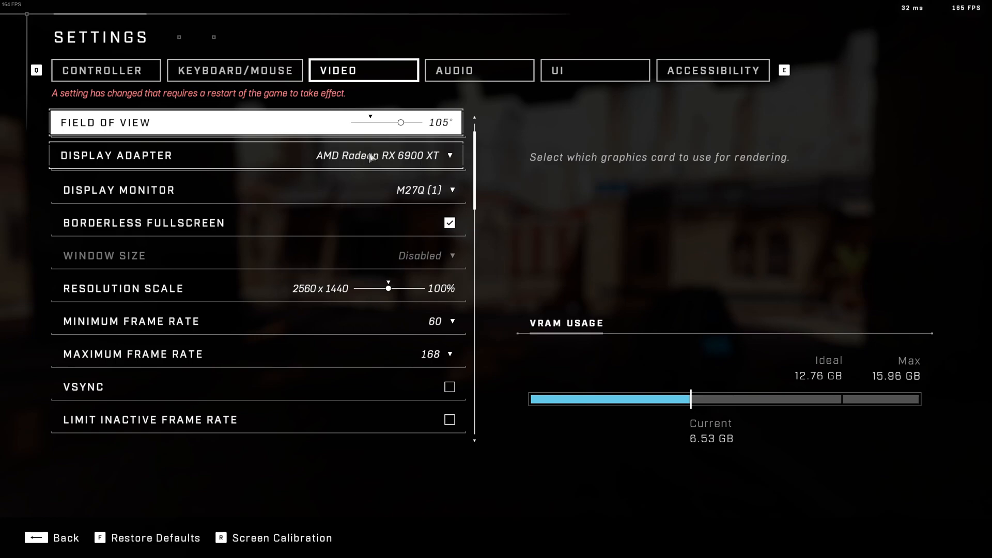
mouse_move(386, 155)
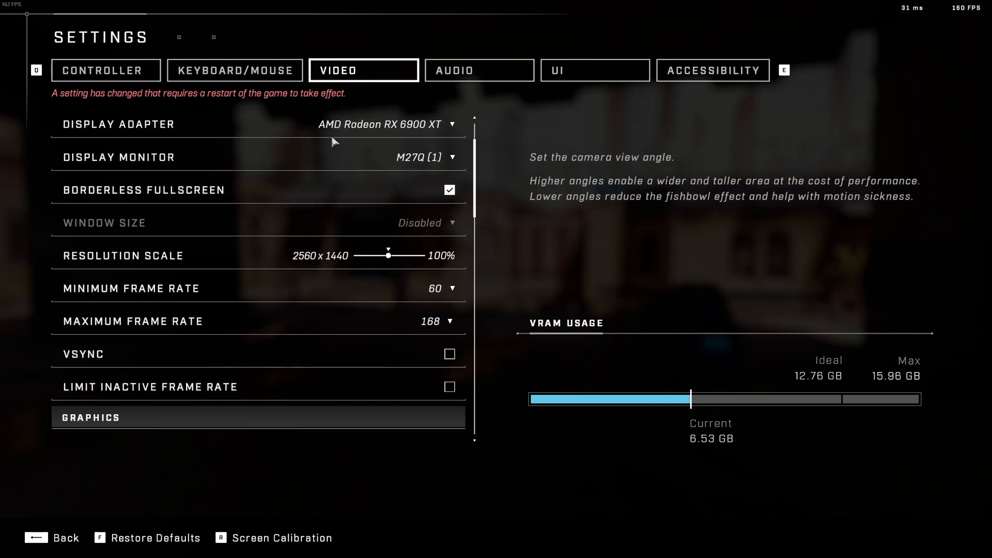
mouse_move(116, 198)
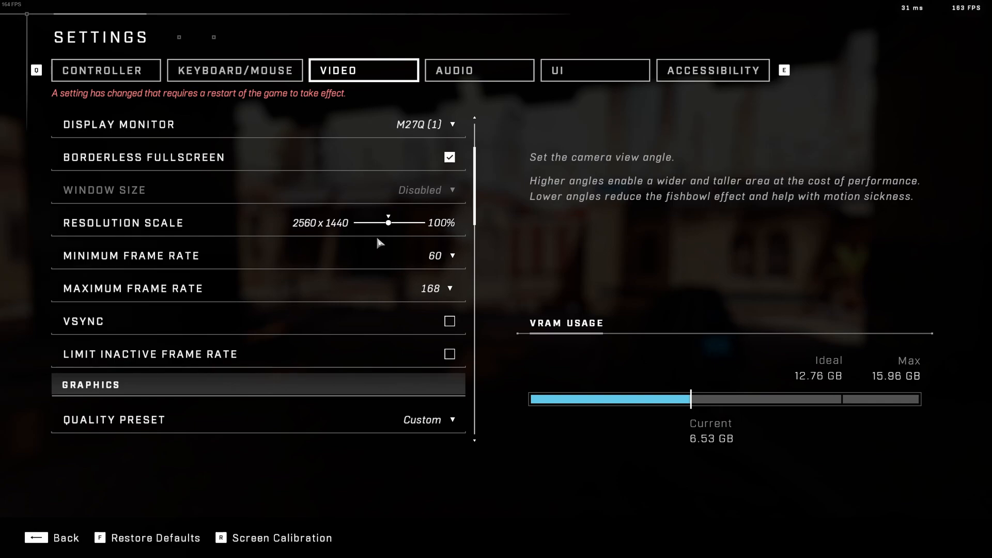
mouse_move(512, 246)
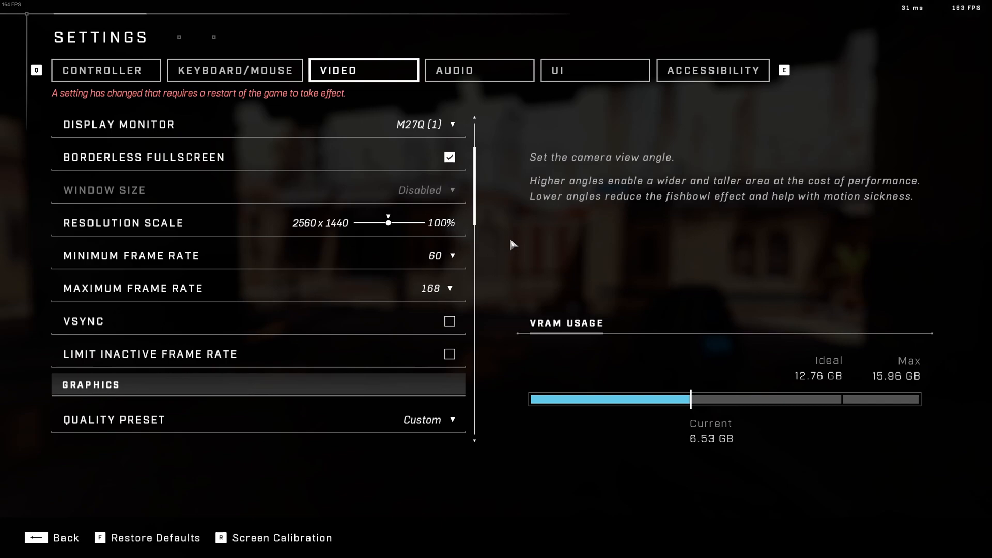
mouse_move(435, 257)
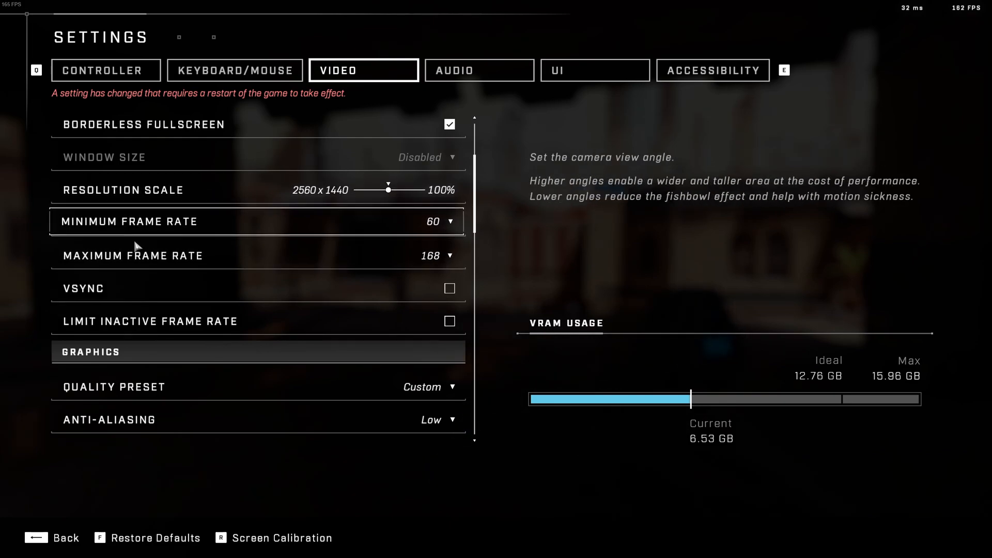
mouse_move(421, 223)
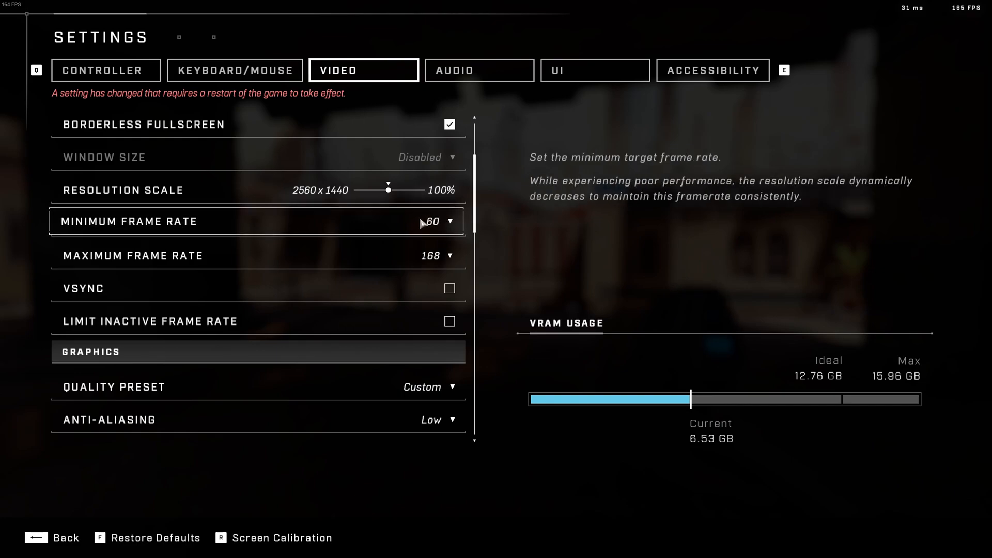
mouse_move(335, 241)
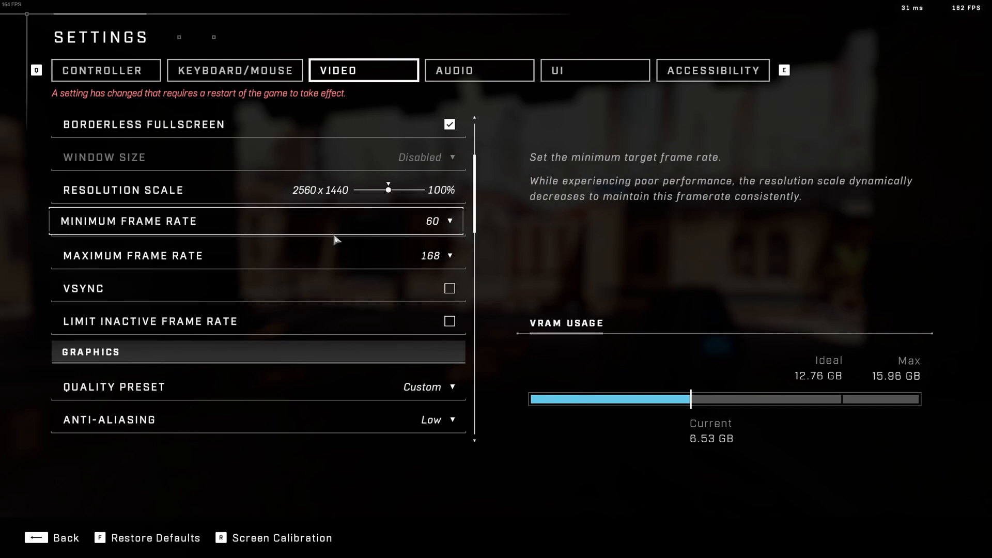
mouse_move(287, 251)
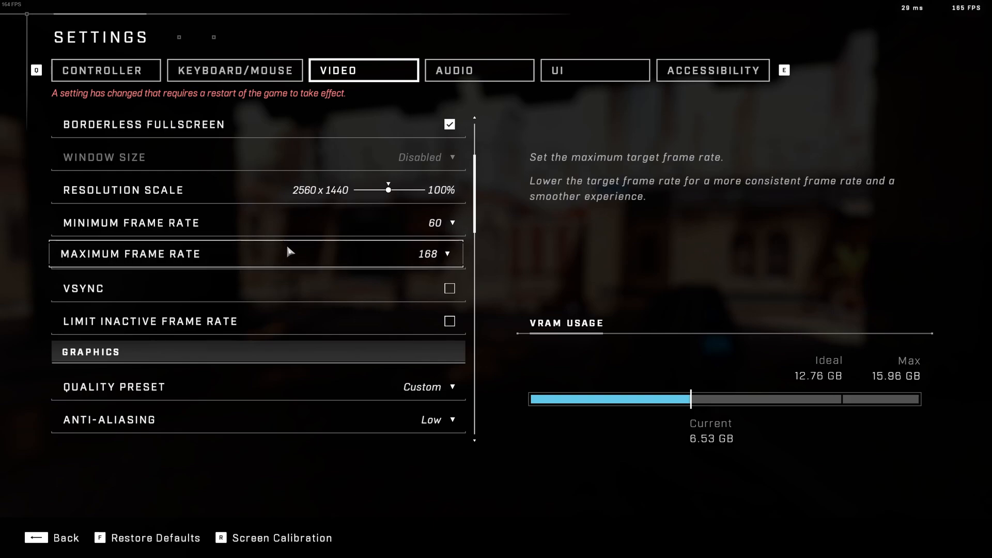
scroll(down, 3)
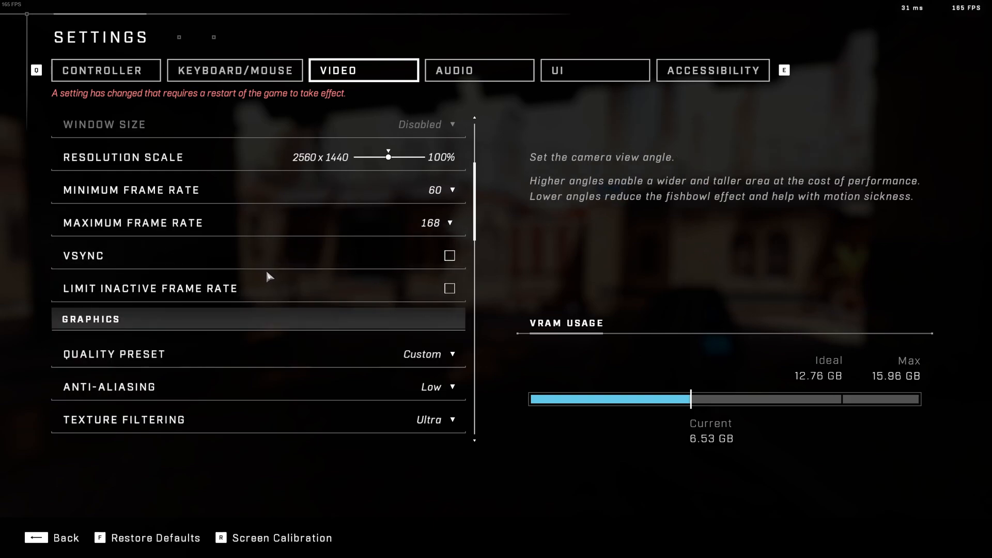
mouse_move(140, 248)
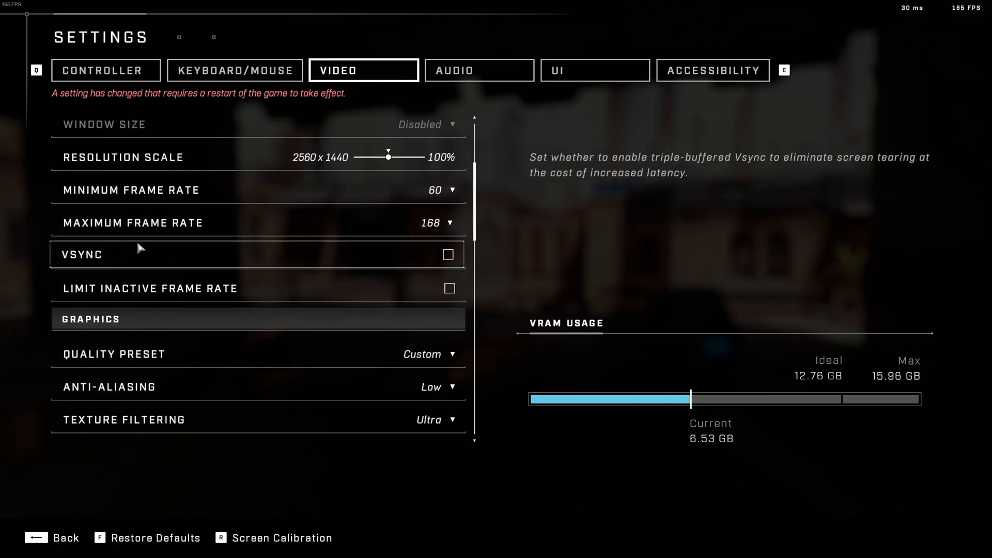
mouse_move(101, 265)
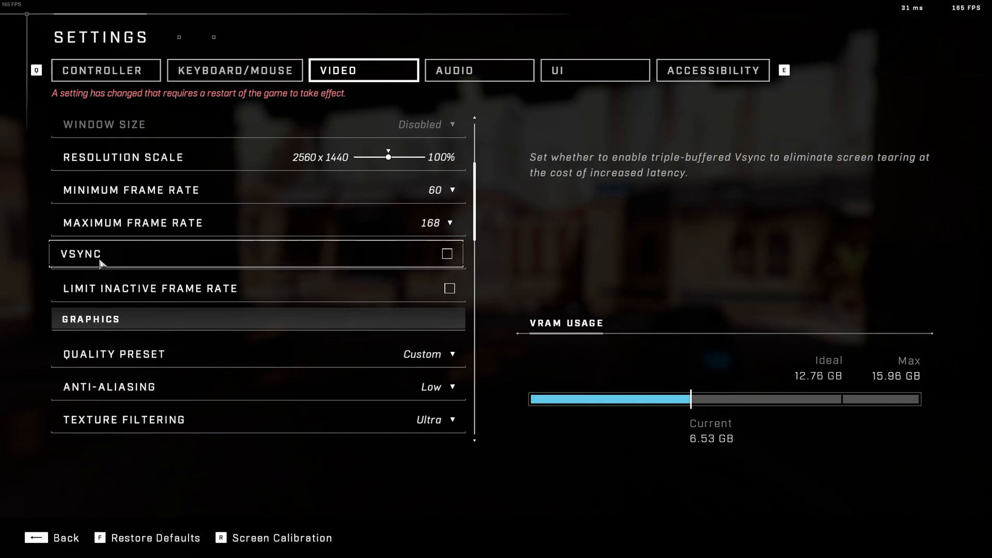
mouse_move(188, 255)
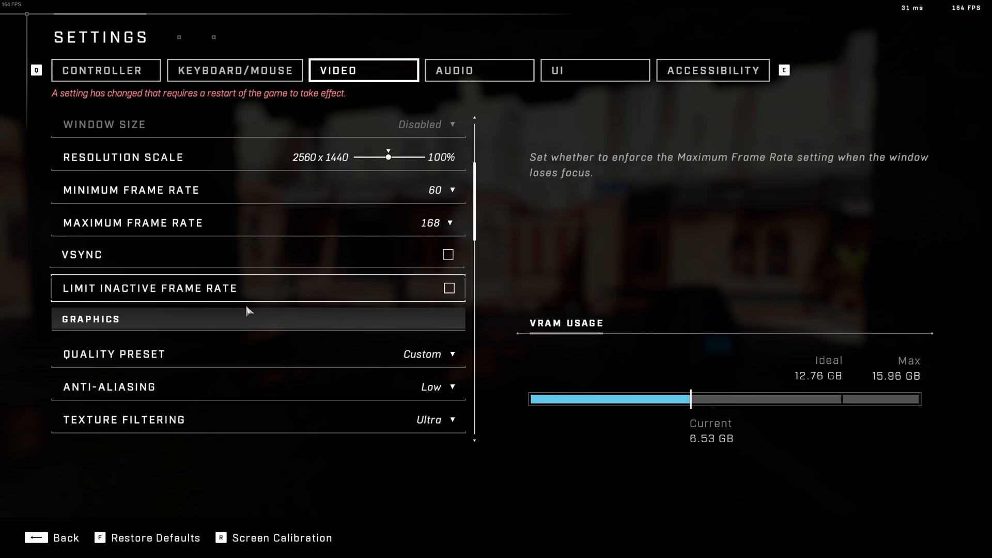
mouse_move(407, 246)
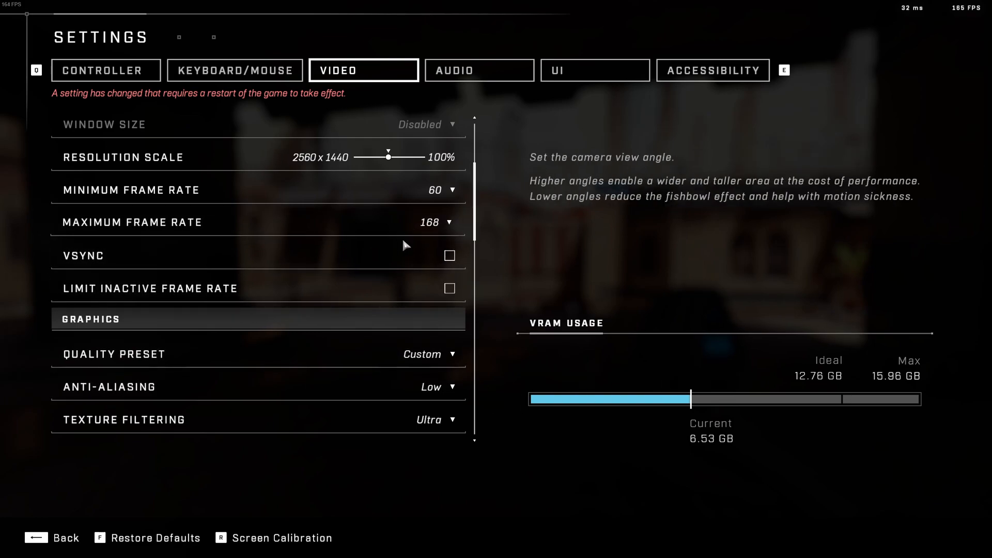
mouse_move(785, 286)
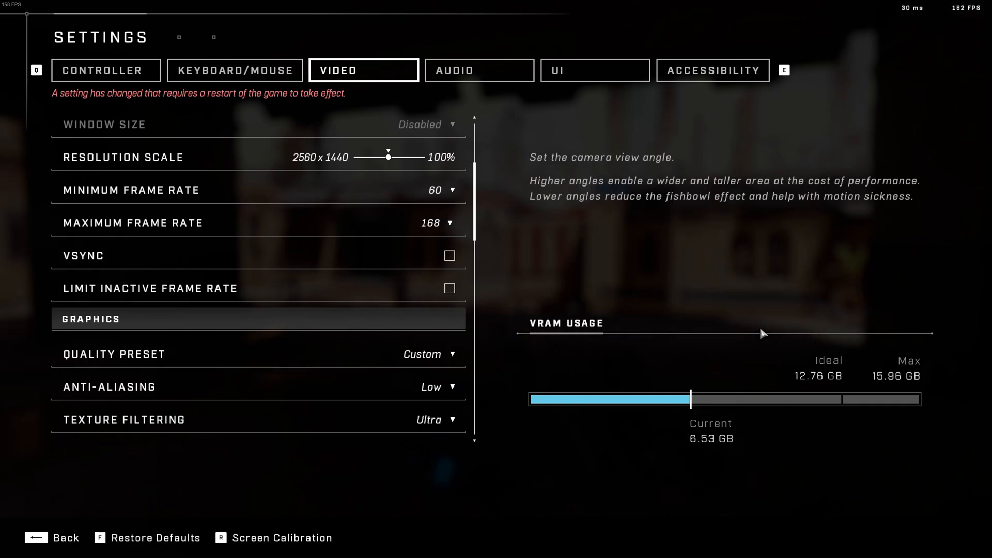
- Scroll to Anti-Aliasing and show its Low and High choices
scroll(down, 3)
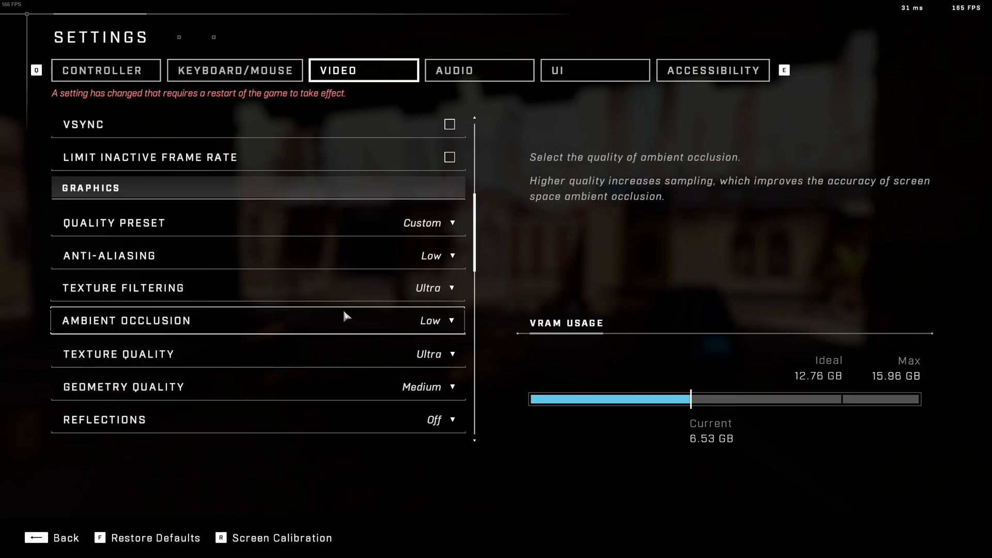
scroll(down, 3)
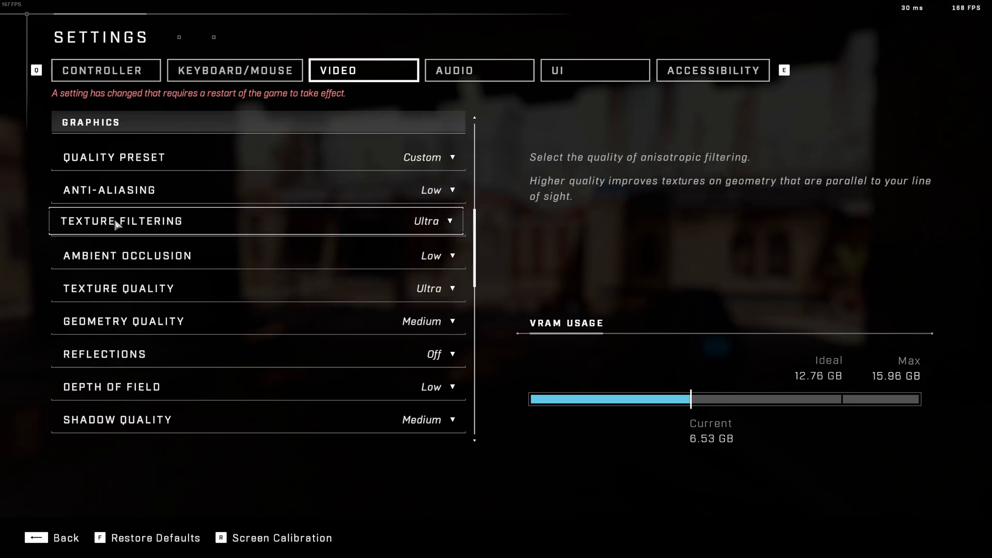
mouse_move(329, 202)
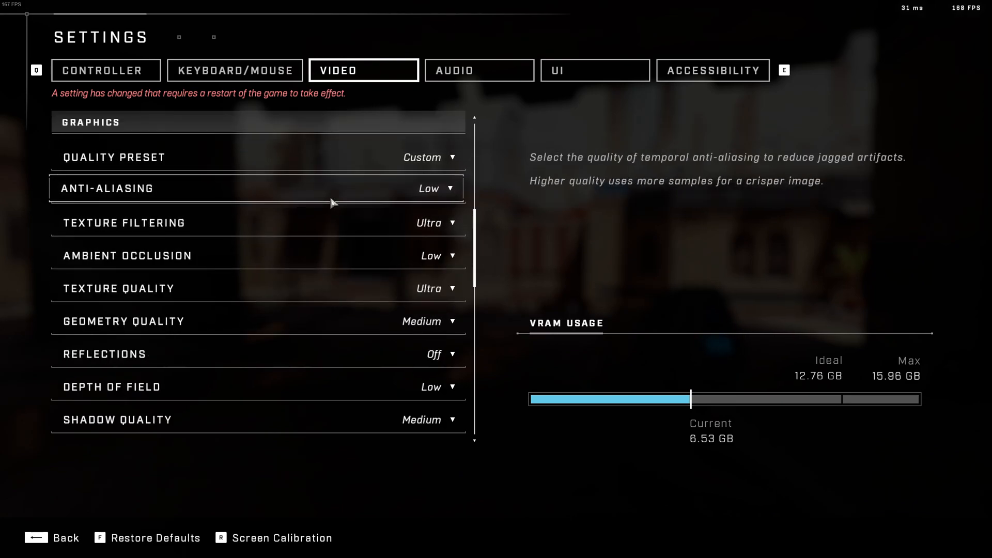
click(436, 188)
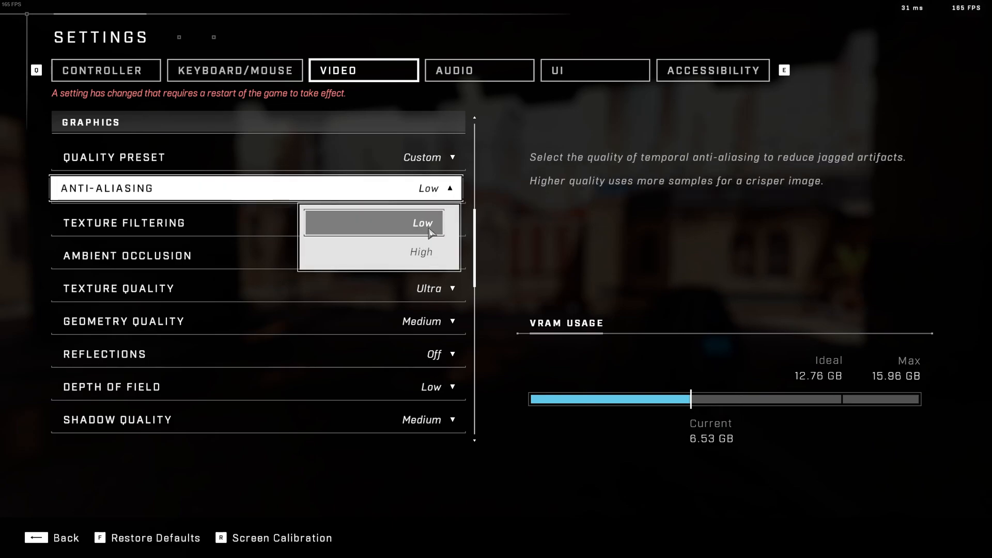
mouse_move(426, 246)
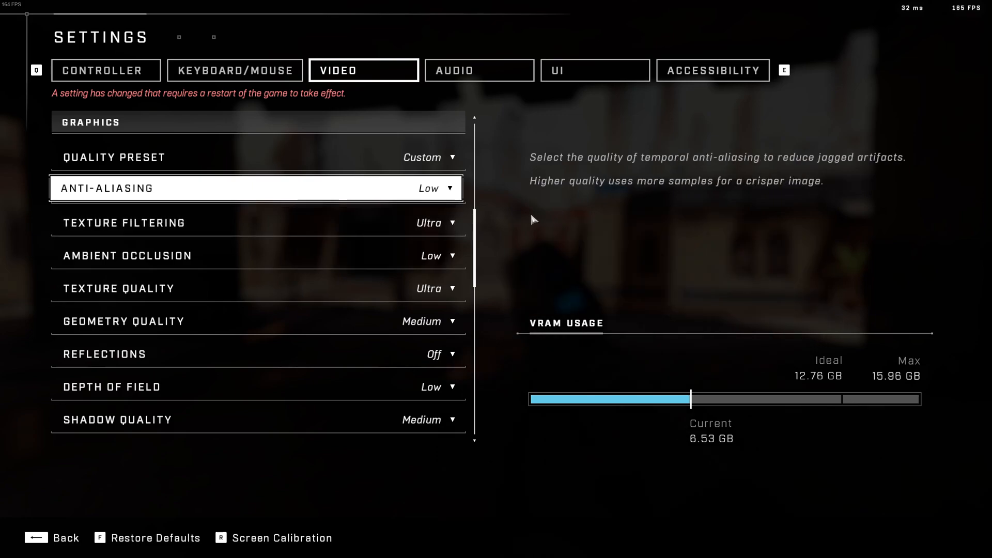
mouse_move(404, 197)
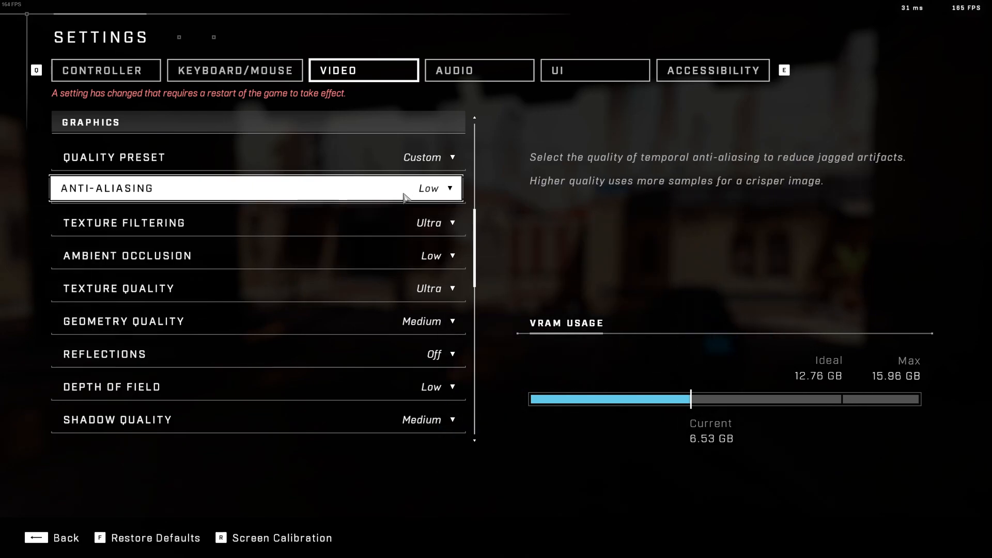
mouse_move(503, 200)
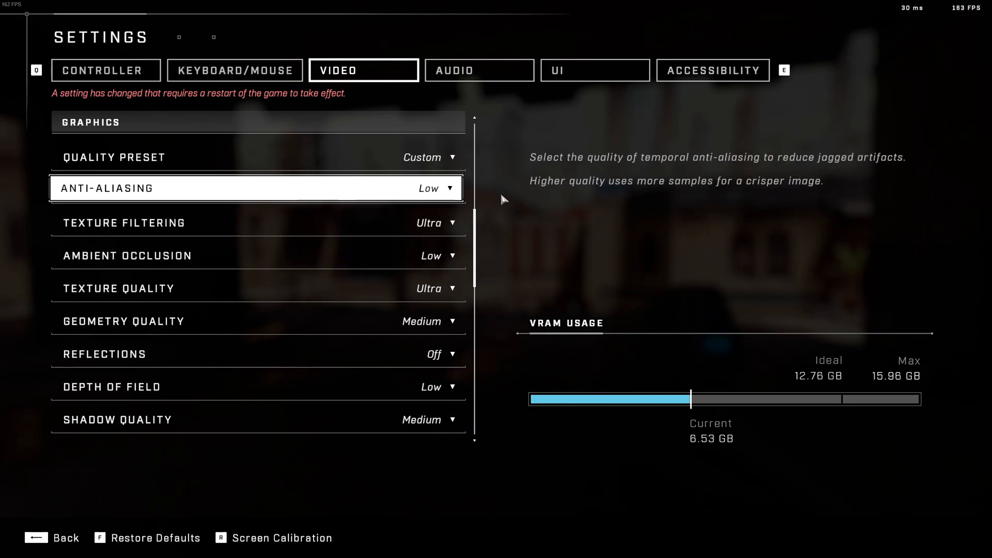
mouse_move(142, 230)
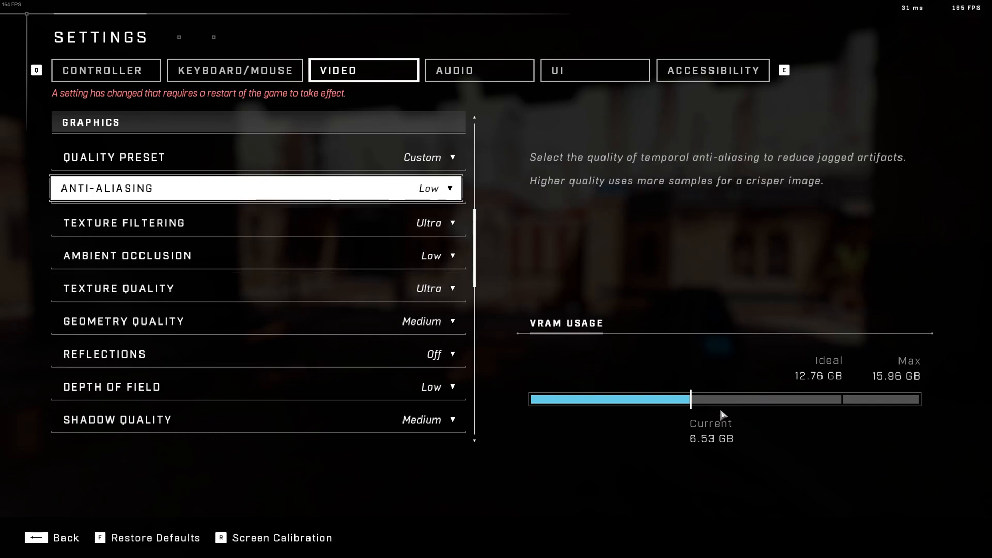
mouse_move(862, 355)
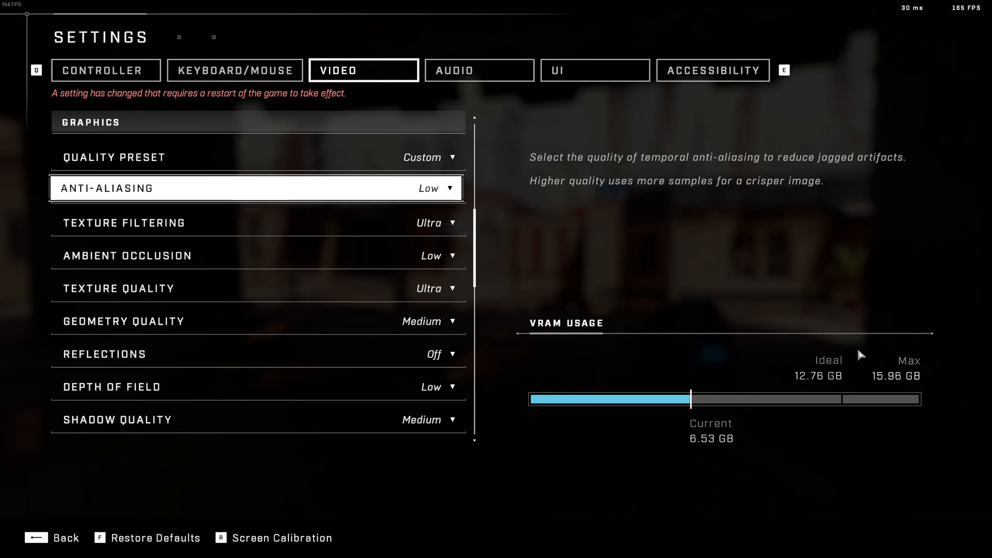
mouse_move(901, 447)
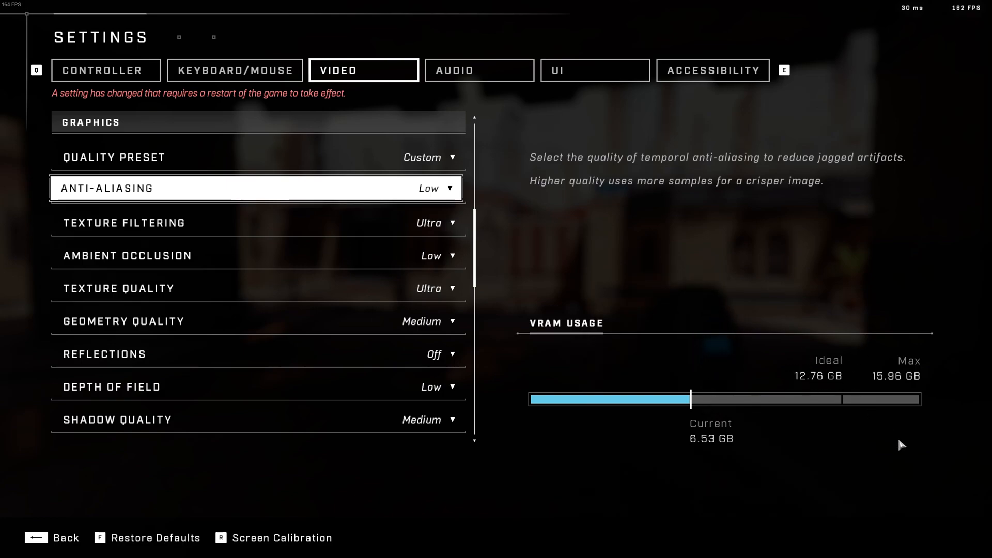
mouse_move(898, 397)
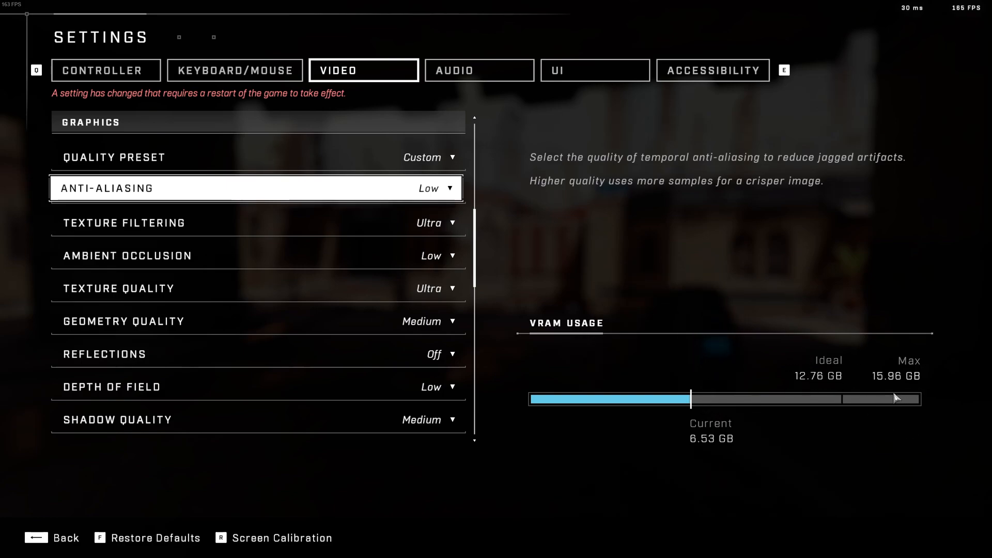
mouse_move(419, 232)
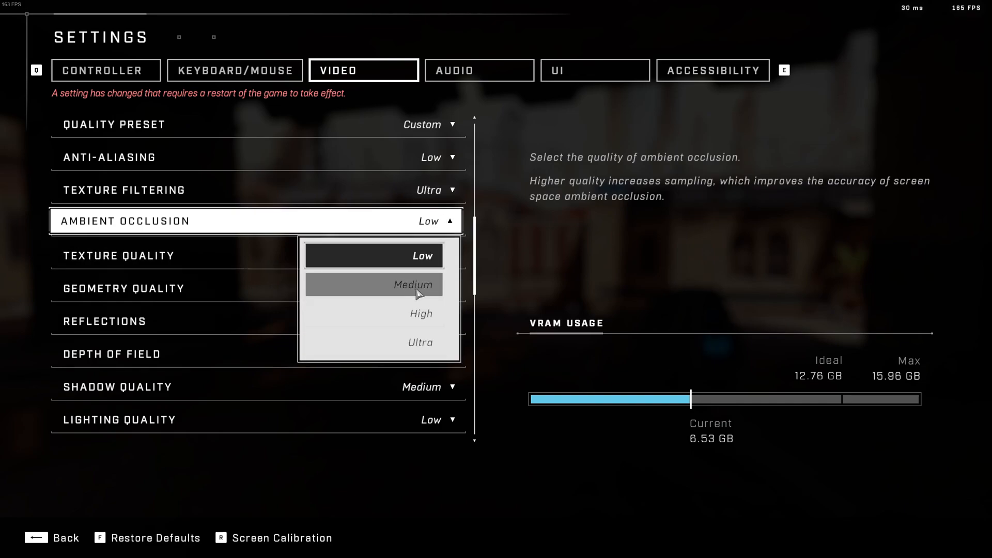
mouse_move(411, 288)
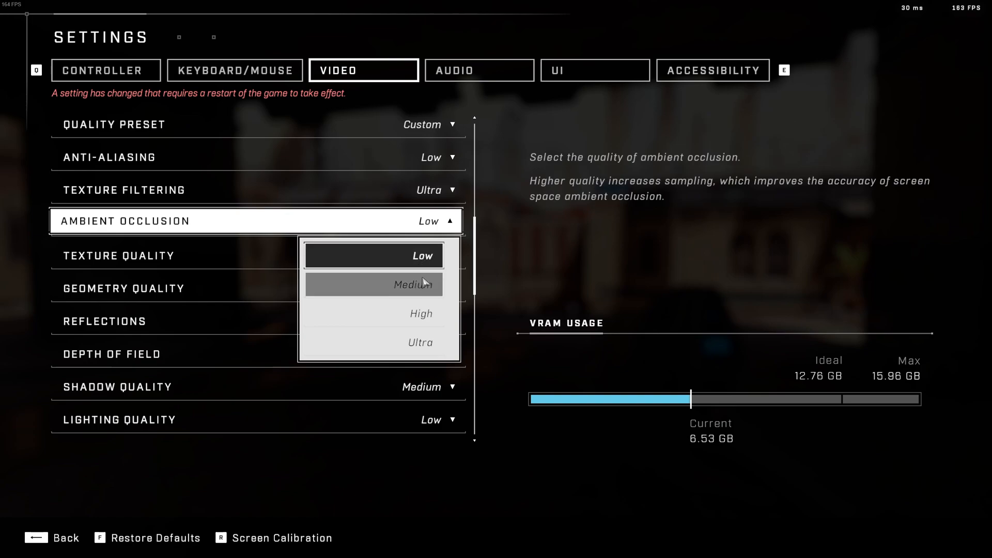
mouse_move(441, 286)
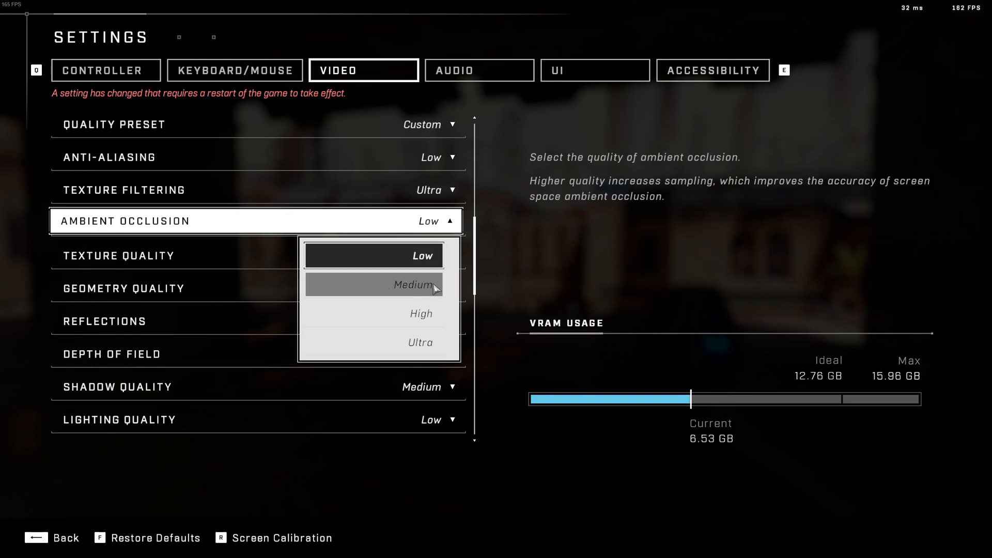
mouse_move(565, 253)
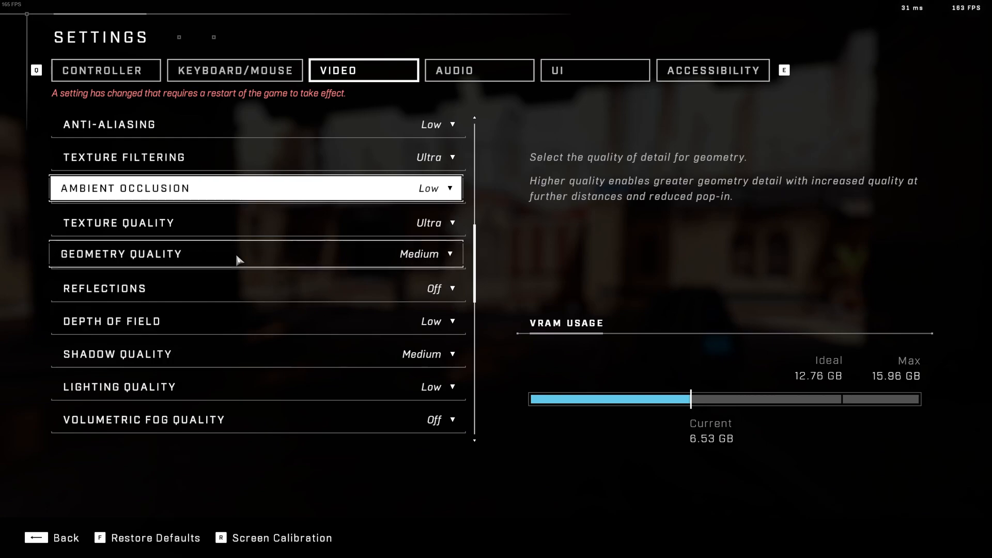
mouse_move(258, 256)
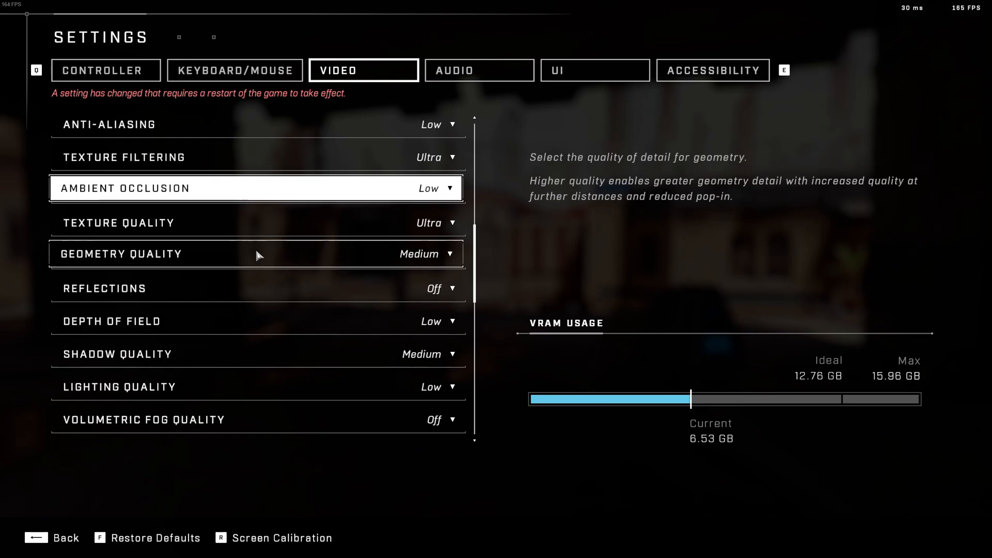
mouse_move(435, 256)
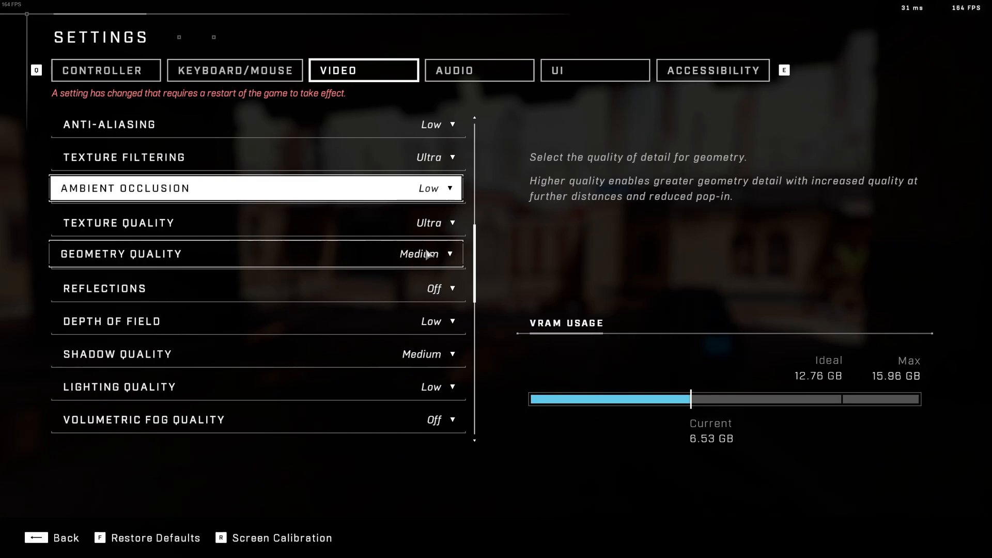
mouse_move(126, 266)
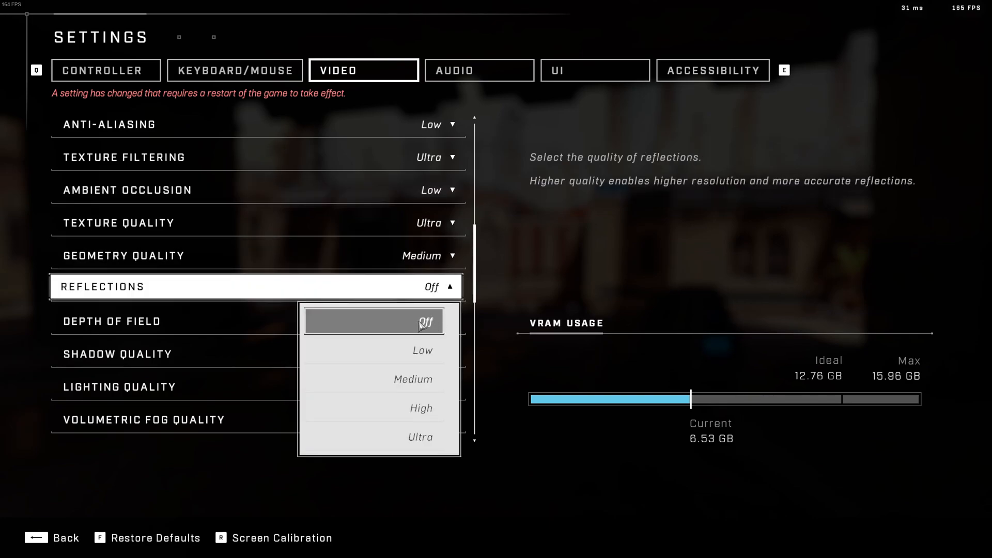
mouse_move(435, 408)
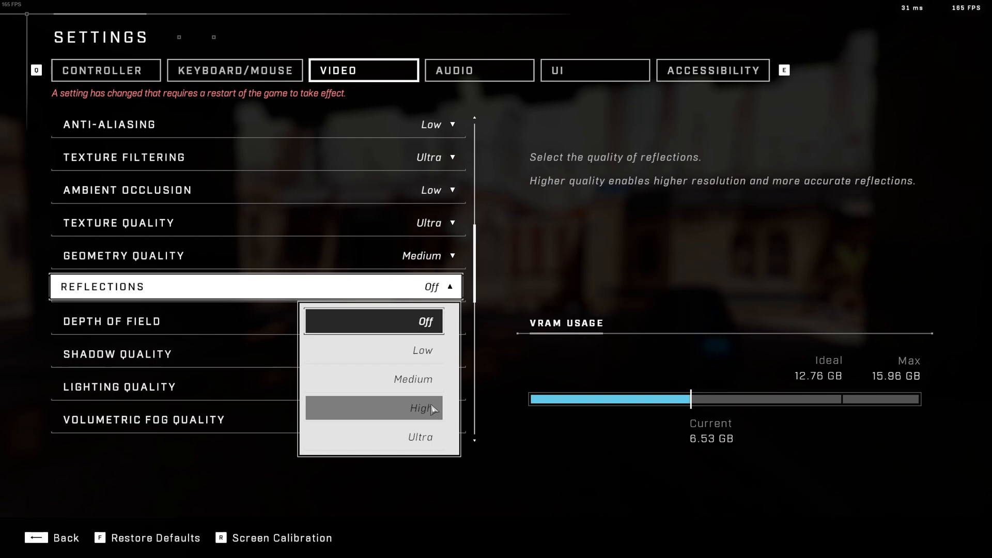
mouse_move(420, 388)
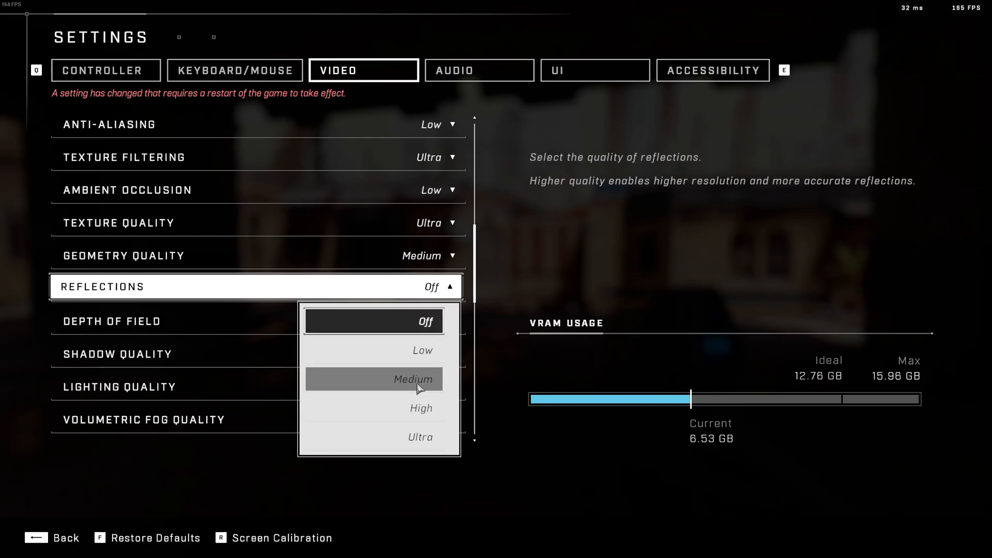
mouse_move(427, 435)
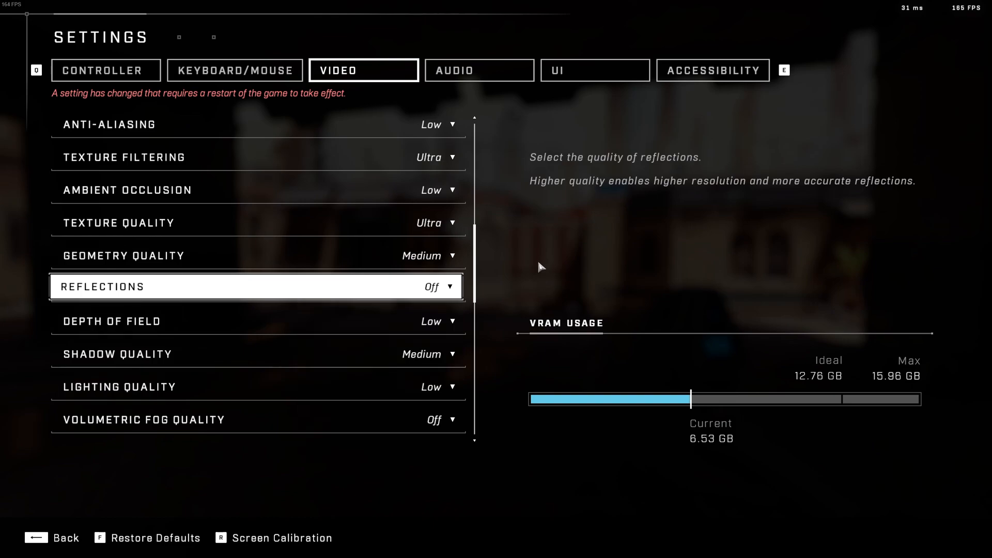
mouse_move(395, 284)
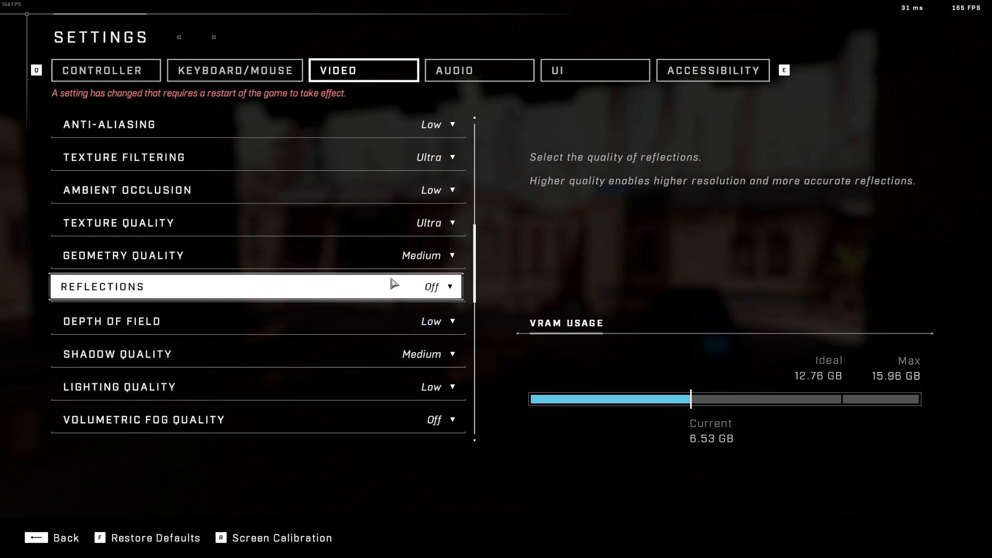
- Scroll down past Reflections Off to cloud, wind, ground cover and effects quality
scroll(down, 3)
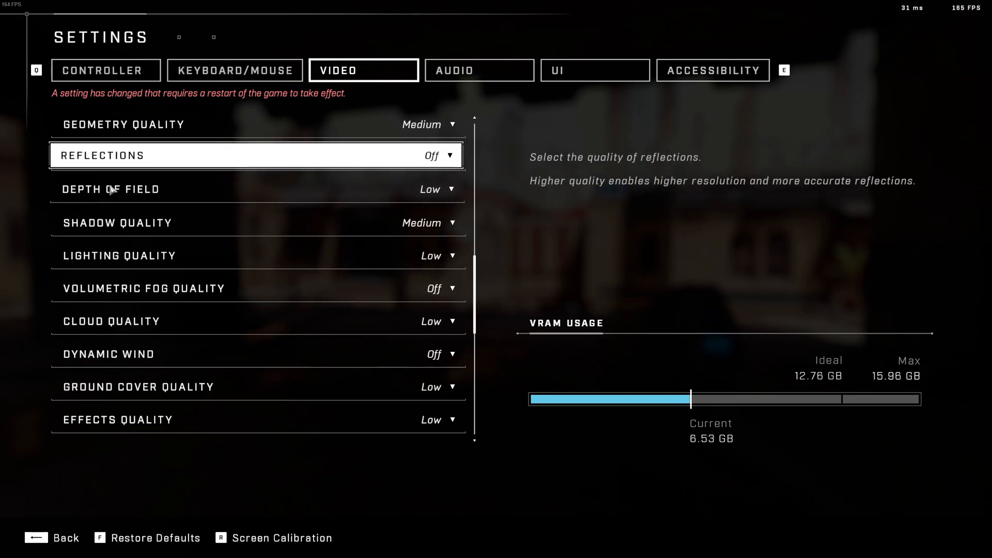
mouse_move(283, 199)
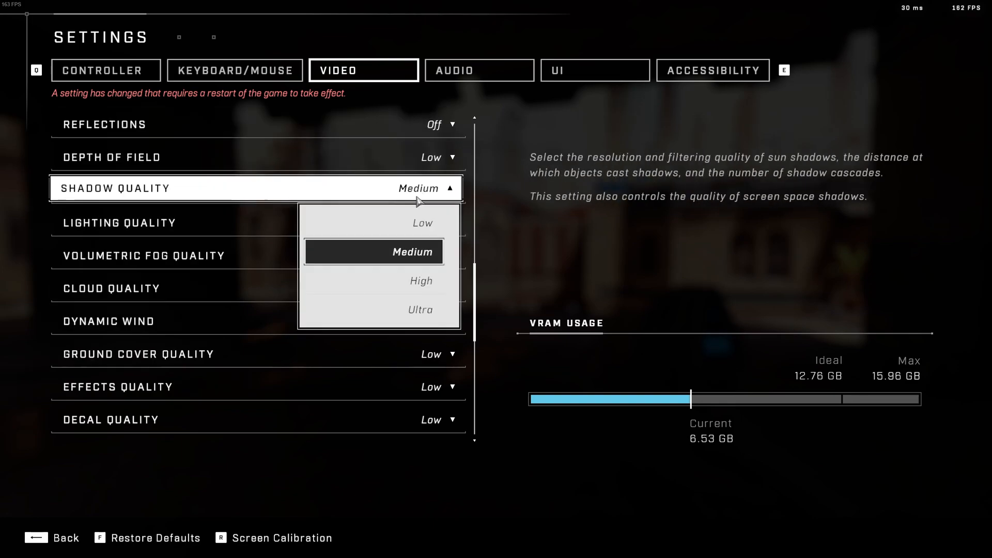
mouse_move(426, 220)
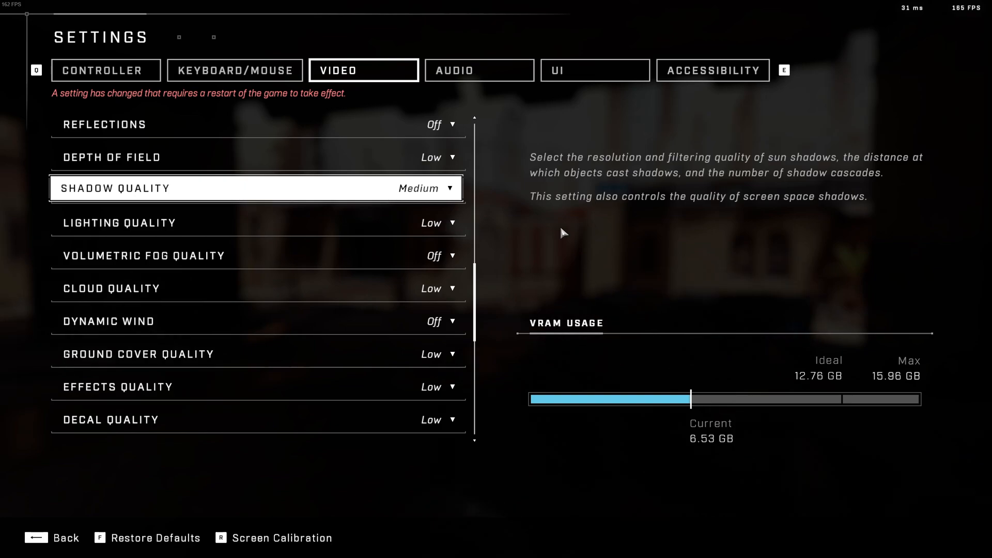
mouse_move(479, 221)
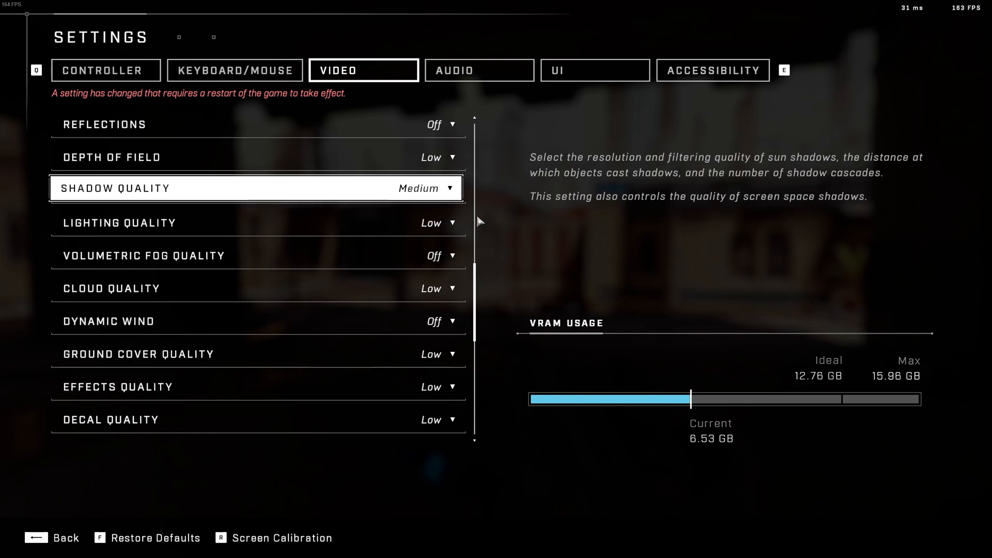
mouse_move(578, 221)
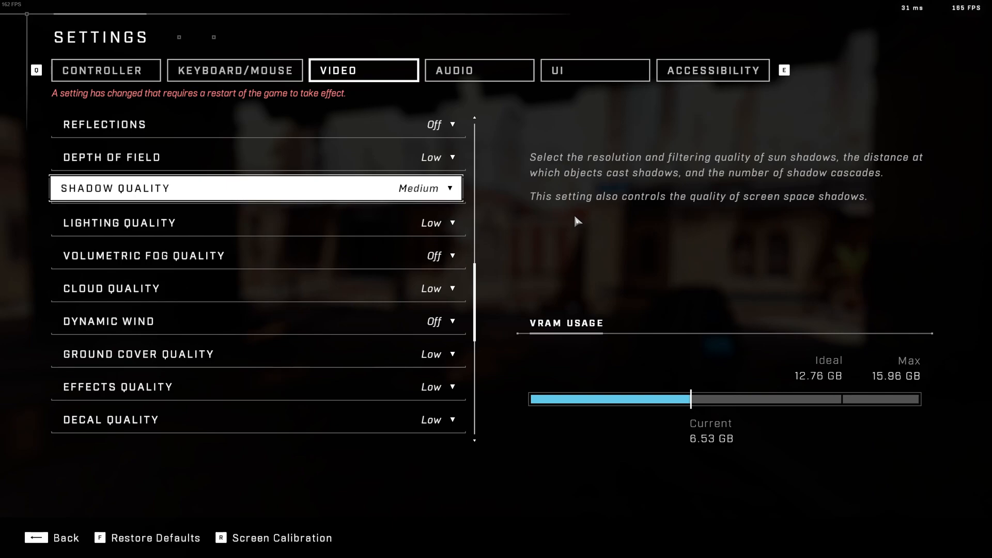
mouse_move(538, 248)
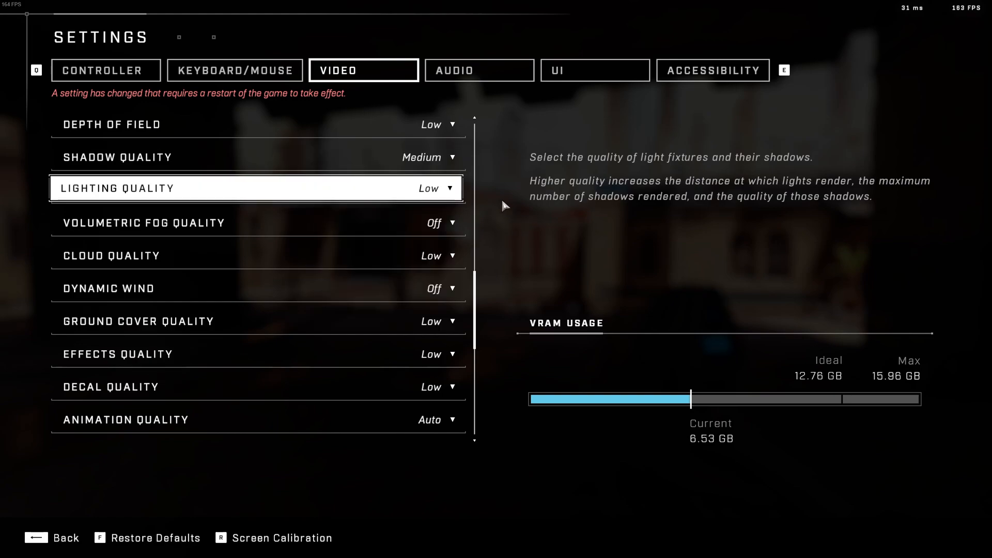
mouse_move(536, 261)
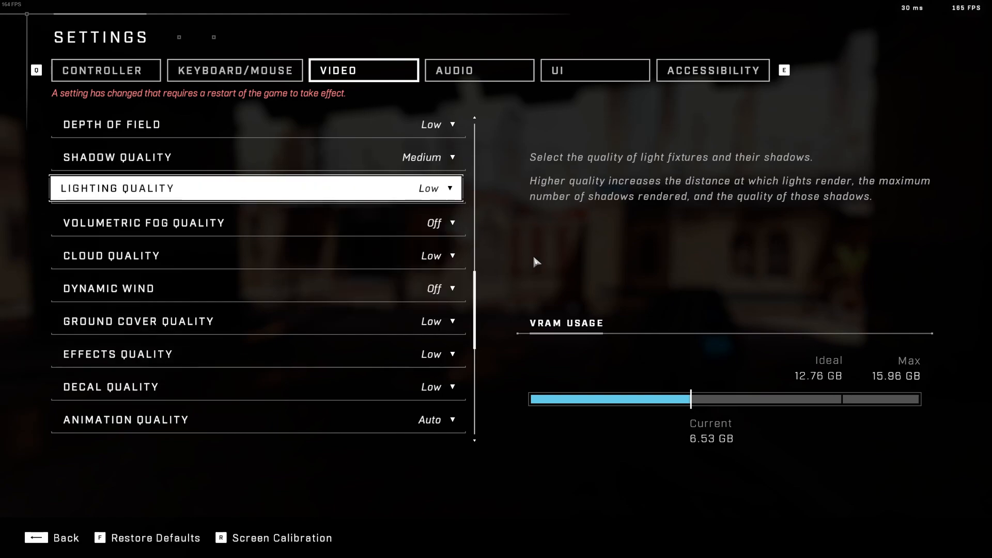
- Scroll through the quality options and keep Effects Quality at Low
scroll(down, 3)
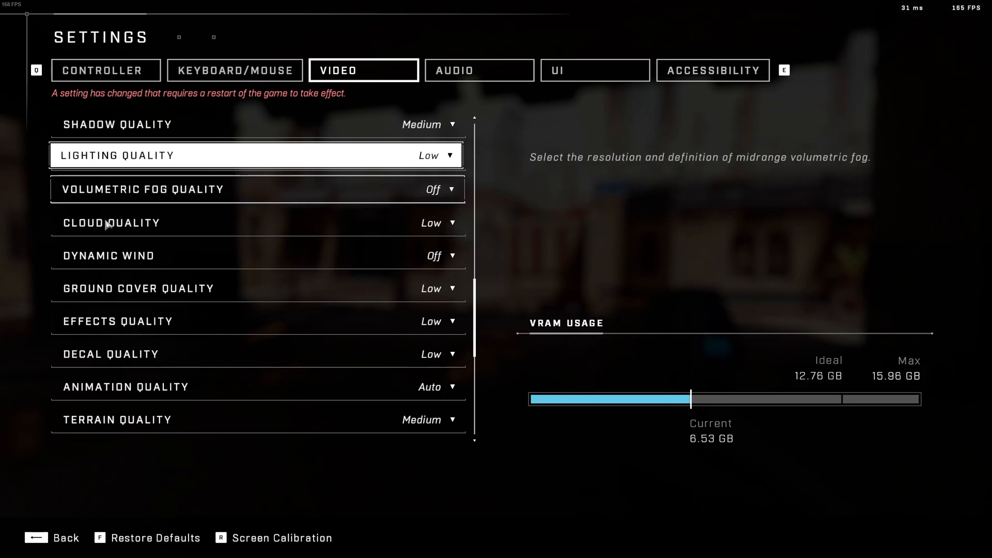
mouse_move(429, 205)
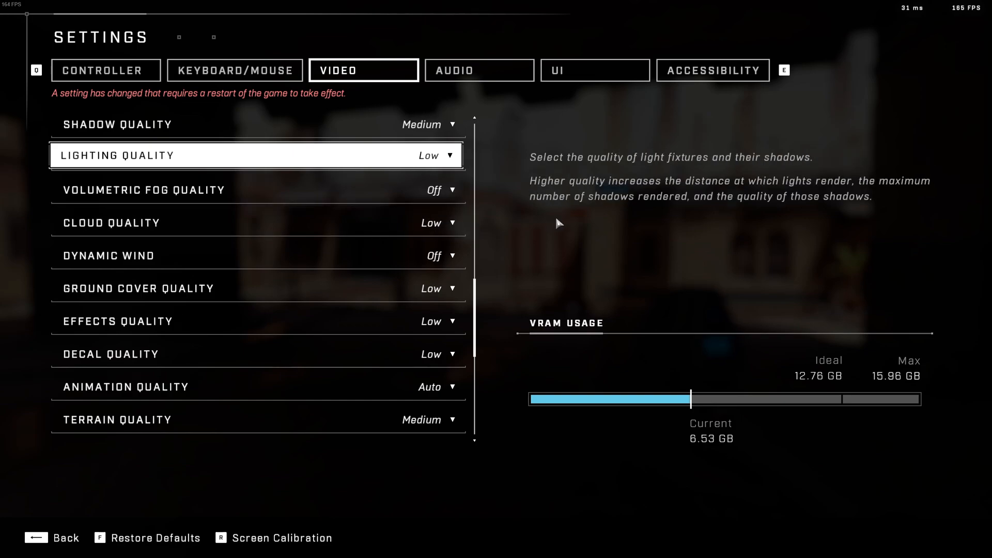
mouse_move(465, 254)
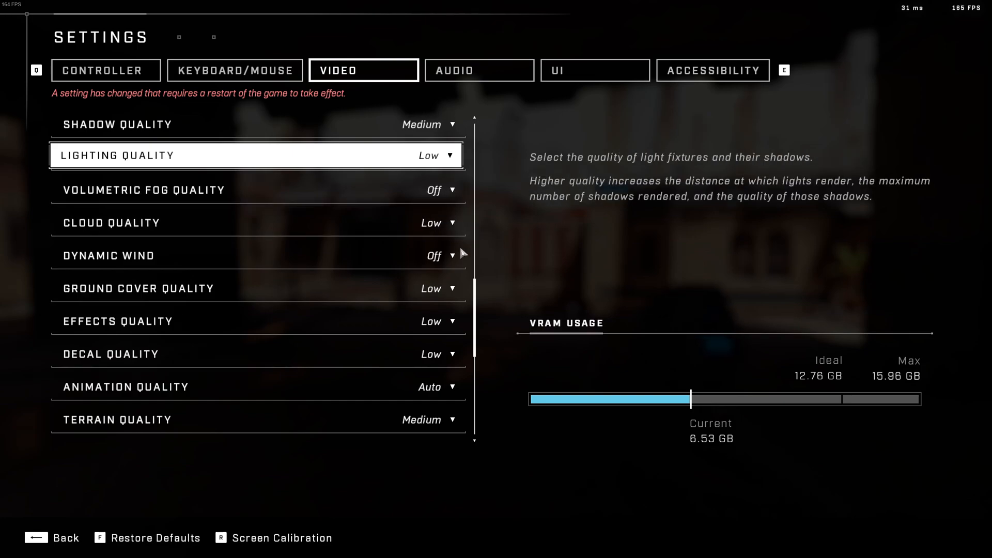
scroll(down, 3)
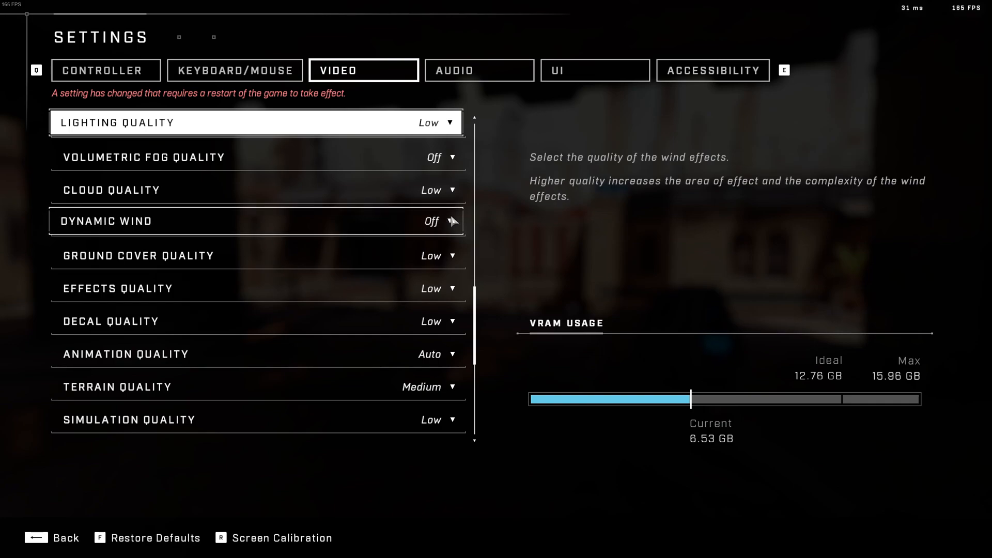
scroll(down, 3)
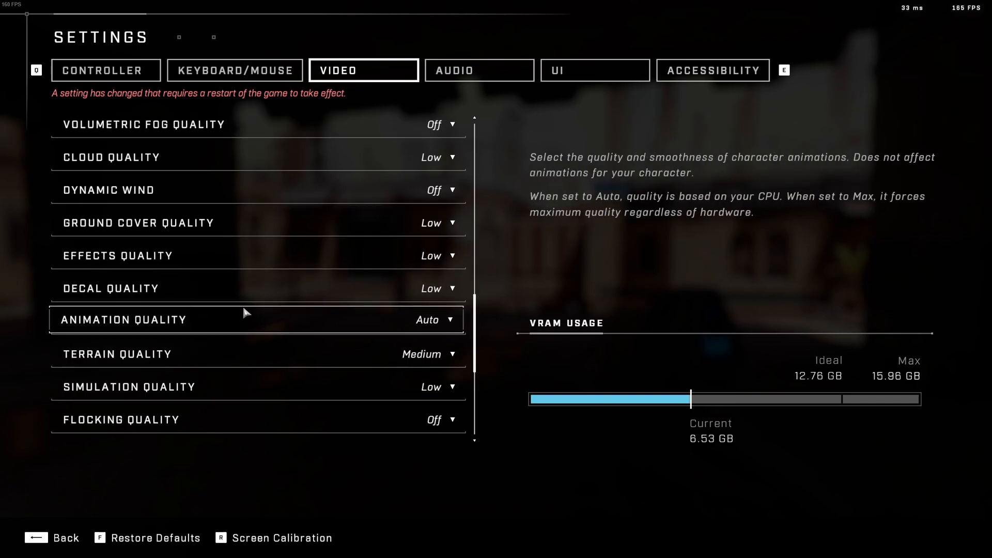
mouse_move(480, 219)
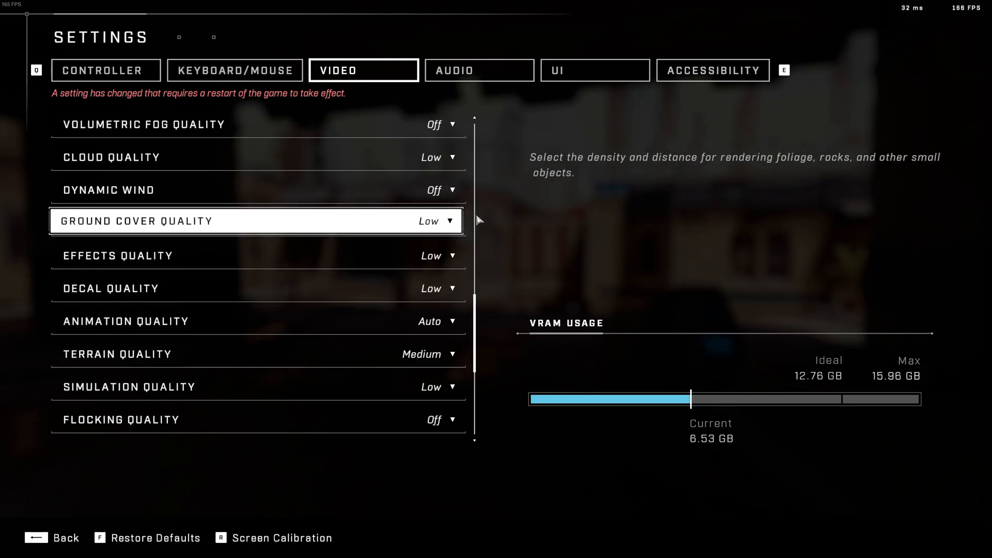
scroll(down, 3)
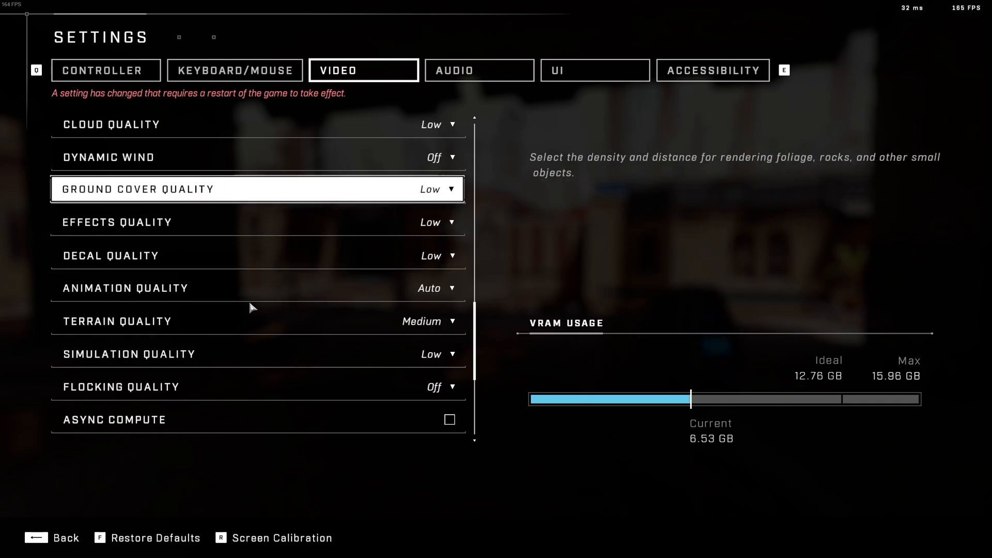
mouse_move(434, 235)
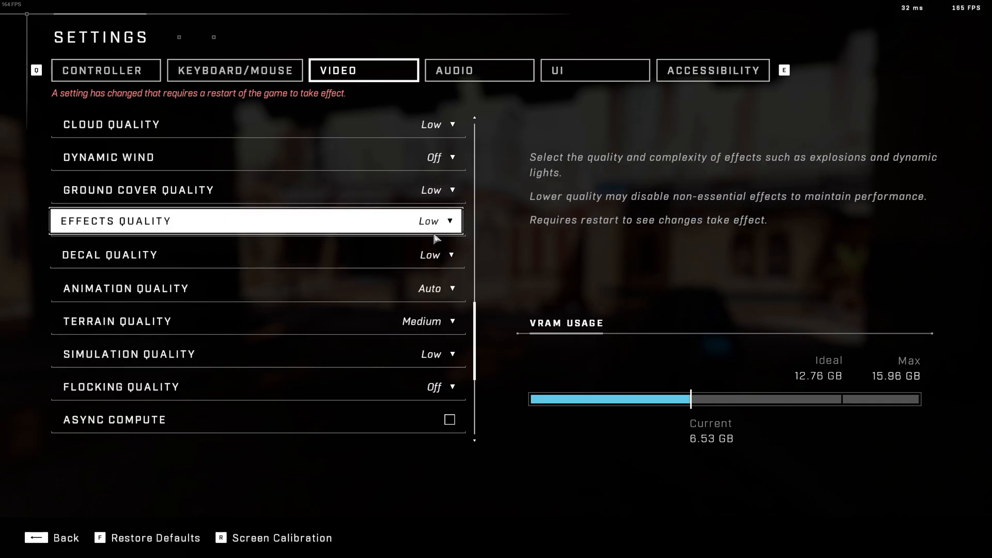
click(451, 221)
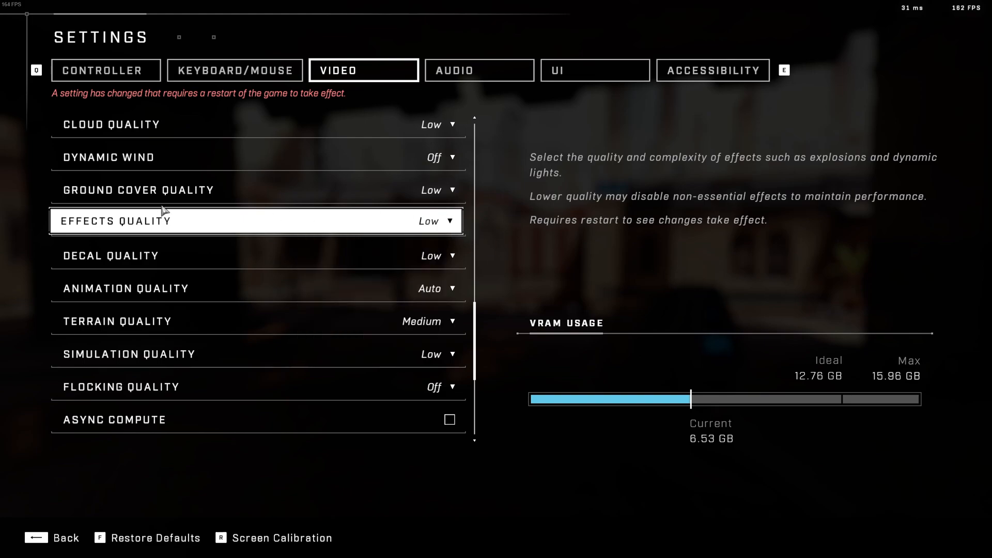
mouse_move(56, 228)
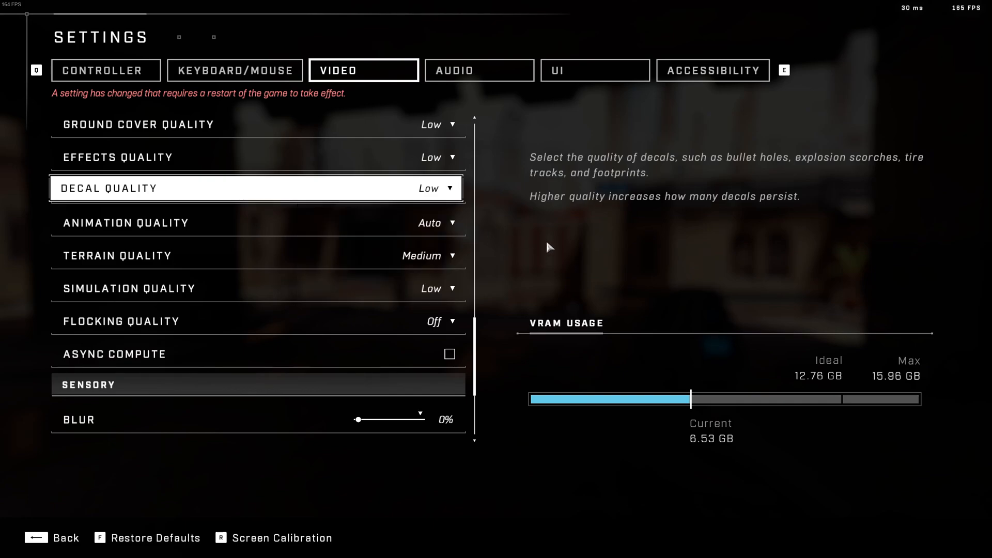
mouse_move(118, 233)
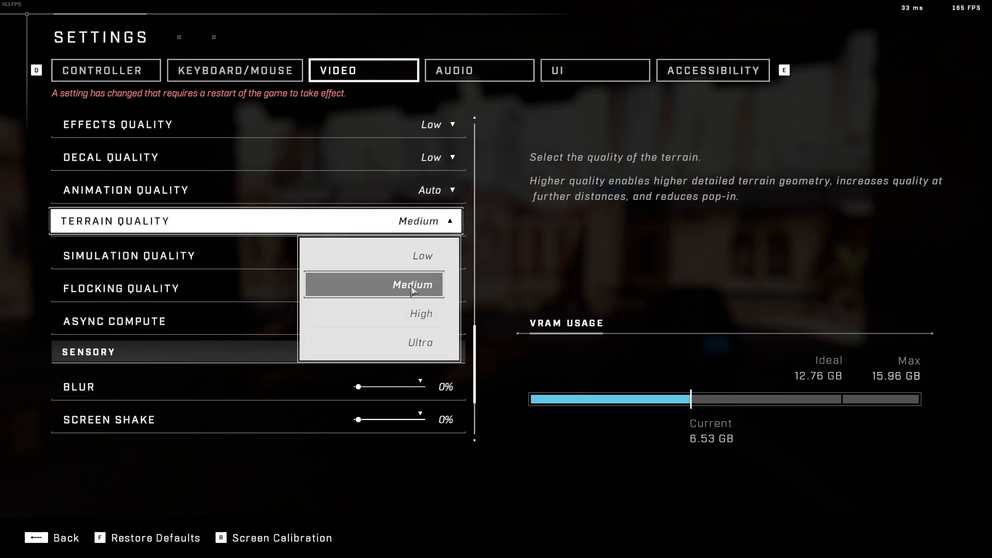
- Keep Terrain Quality at Medium and scroll down to the Sensory section
click(411, 285)
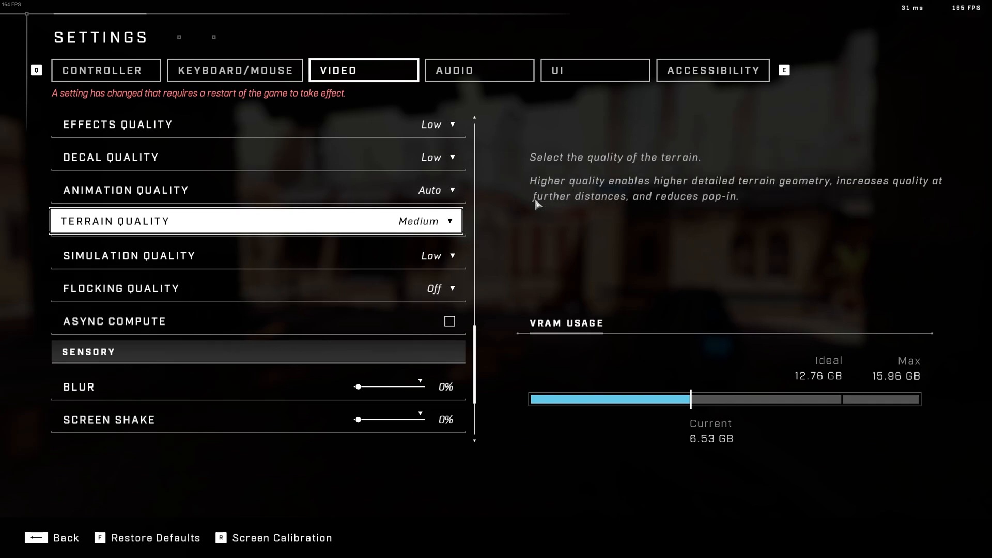
mouse_move(418, 241)
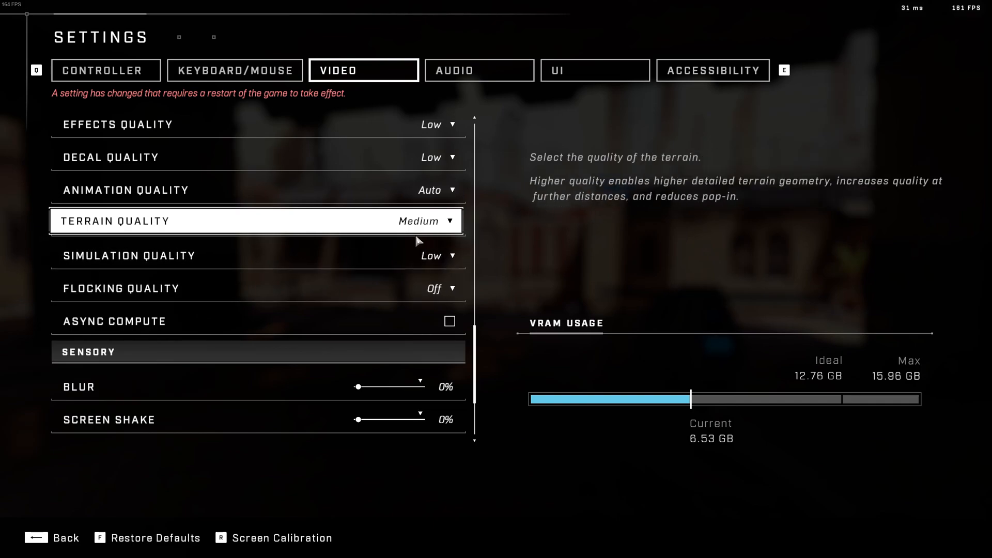
mouse_move(411, 242)
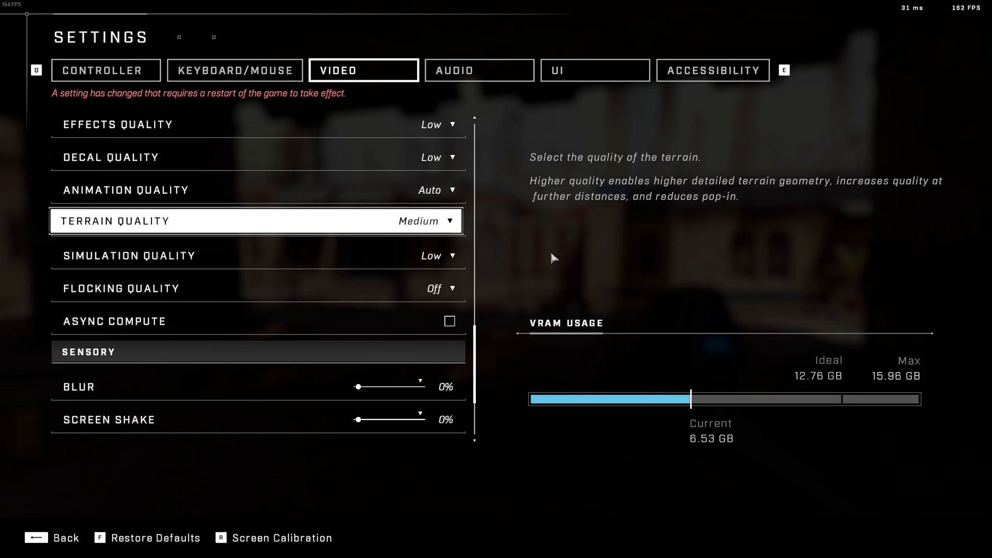
mouse_move(549, 256)
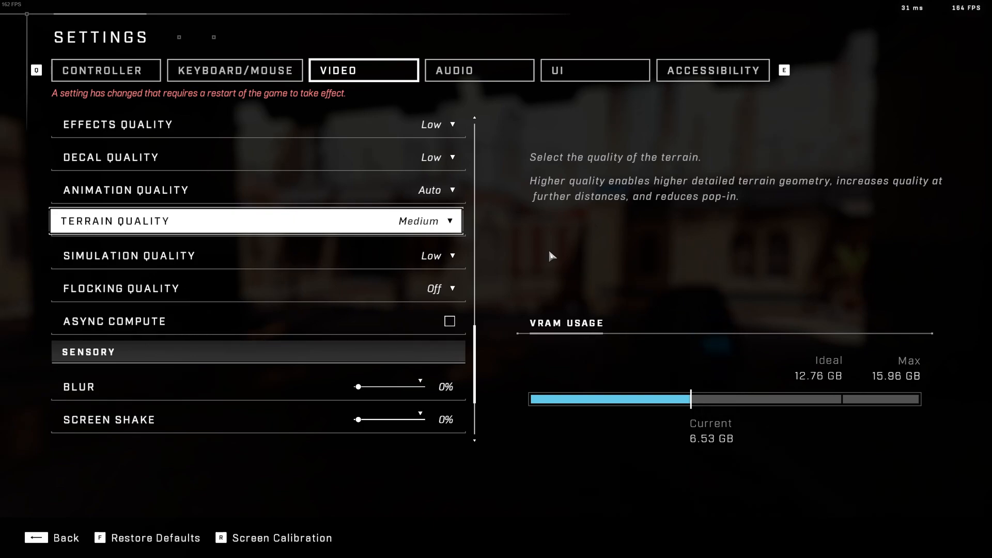
mouse_move(472, 262)
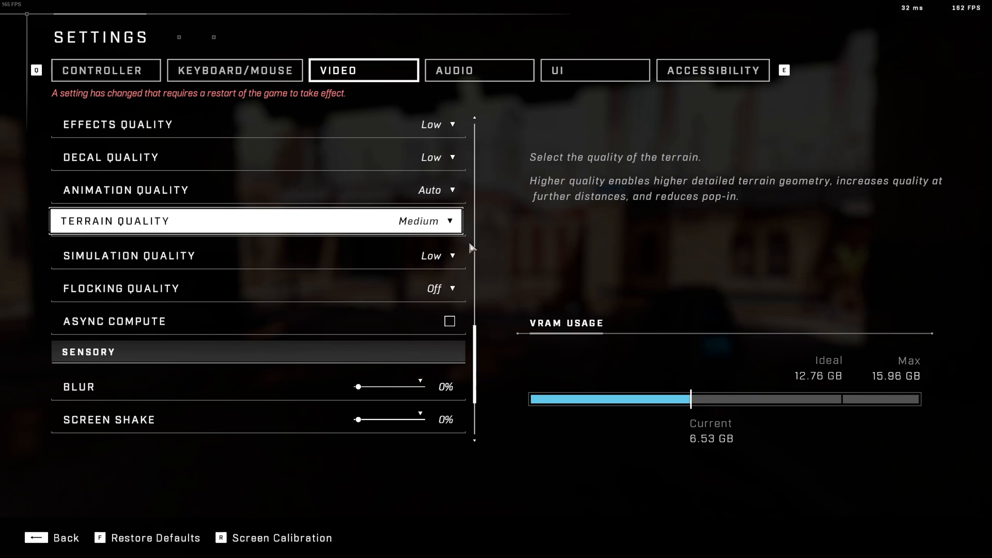
scroll(down, 3)
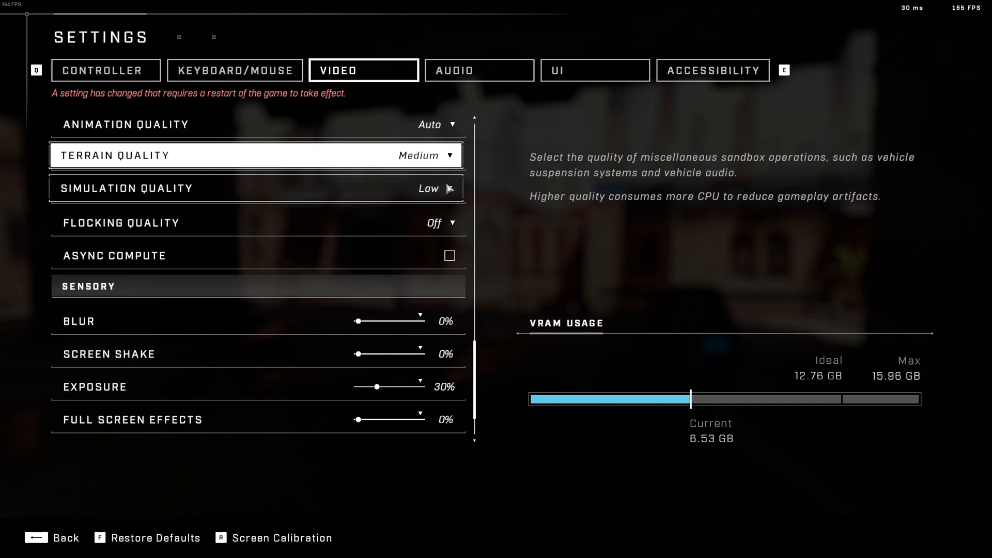
mouse_move(371, 222)
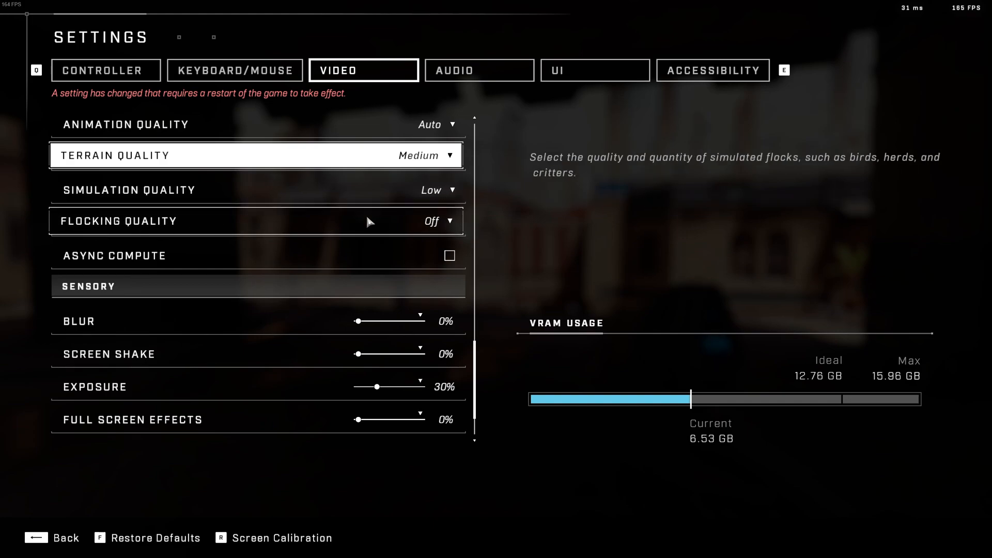
mouse_move(285, 344)
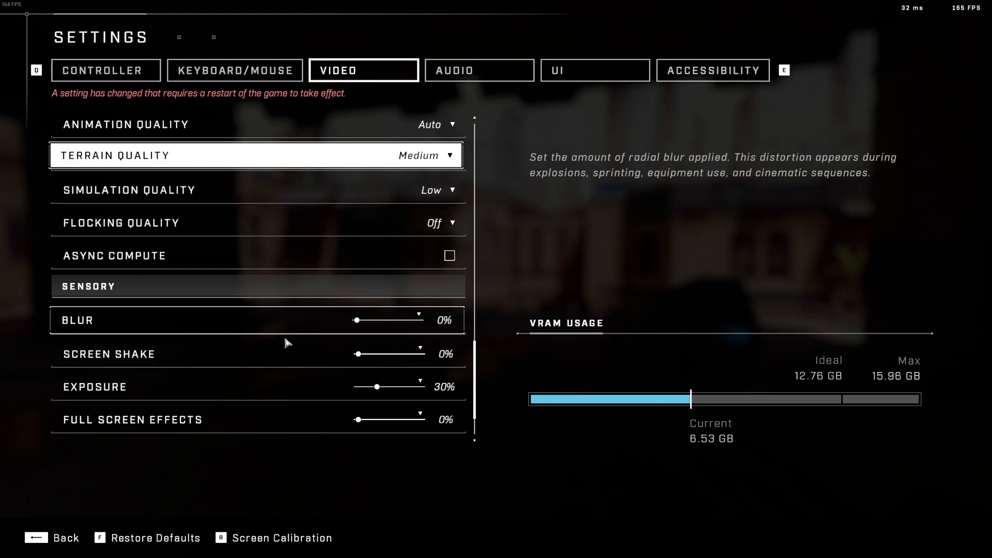
scroll(down, 3)
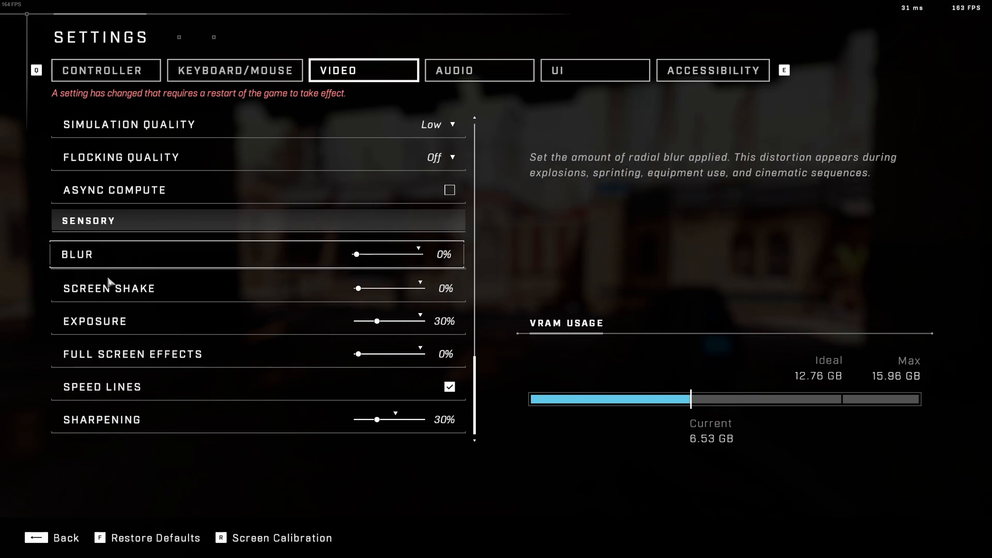
mouse_move(373, 296)
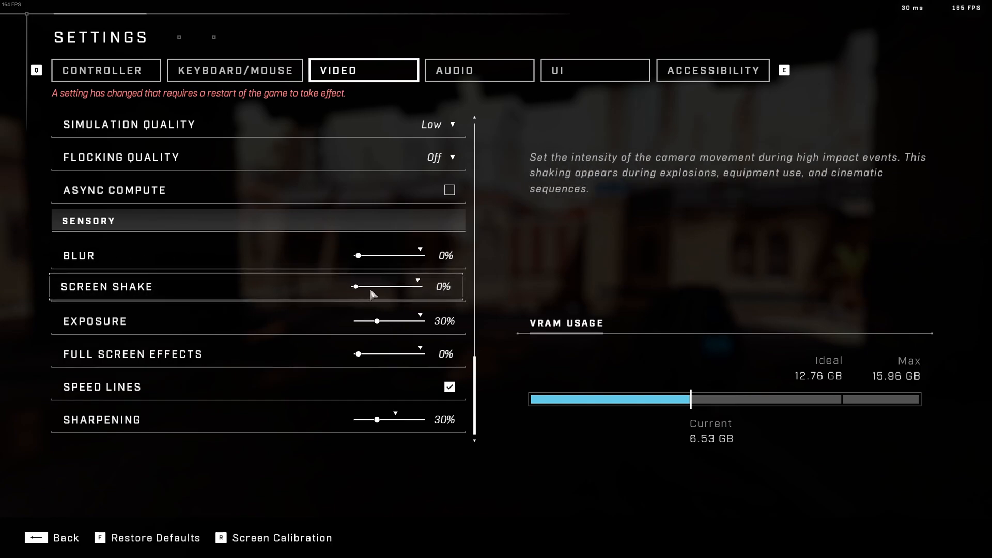
mouse_move(152, 324)
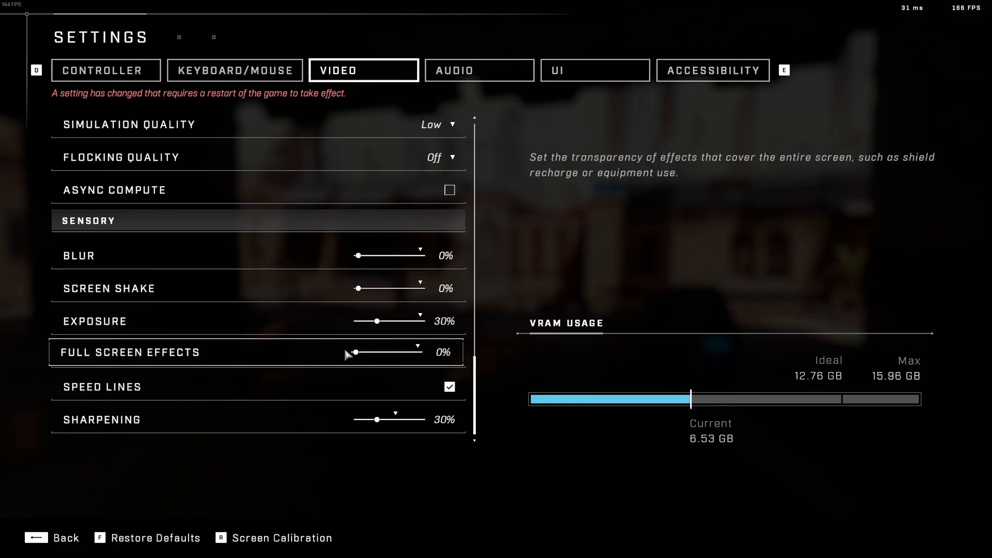
mouse_move(102, 412)
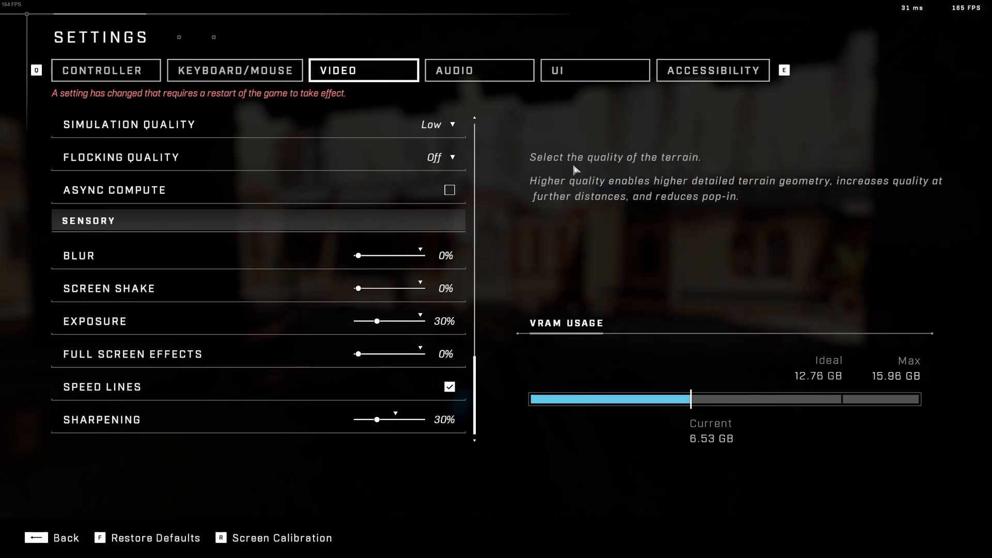
- Show the UI tab's HUD options with FPS Counter and Network Statistics checked
click(595, 70)
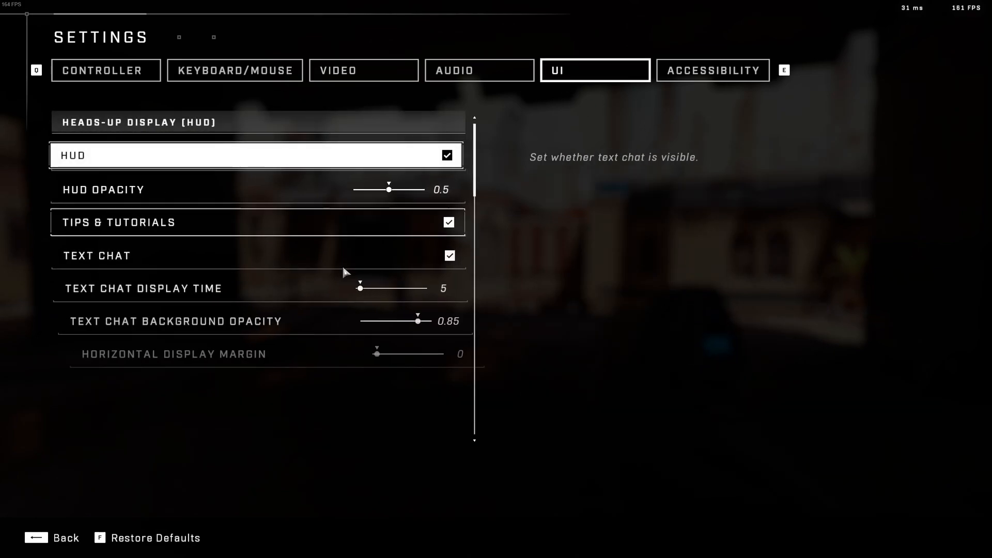
scroll(down, 3)
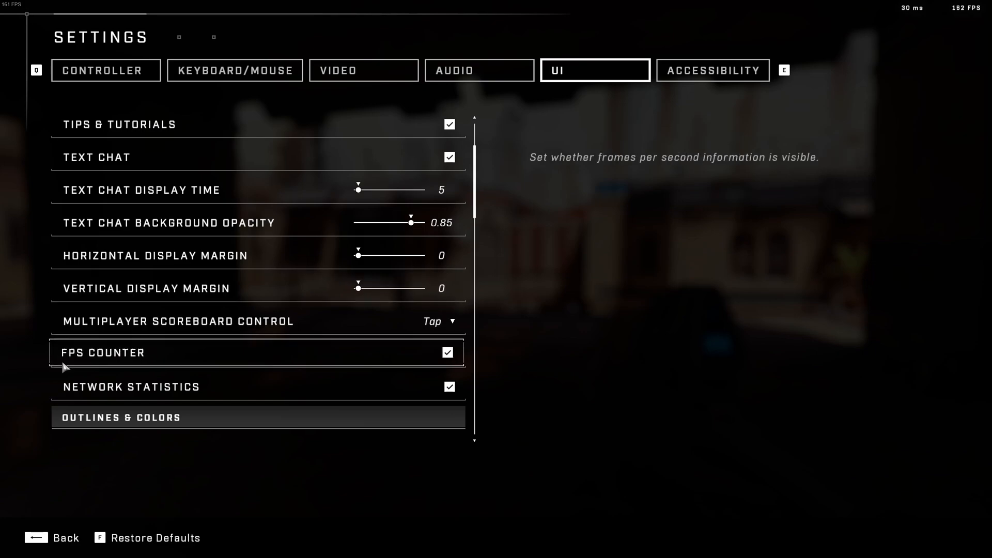
mouse_move(748, 224)
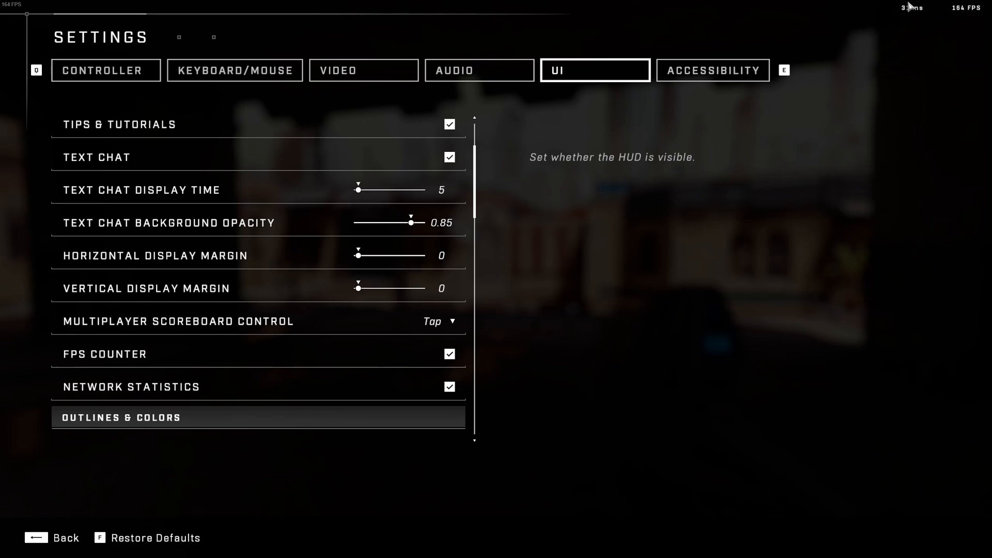
mouse_move(900, 93)
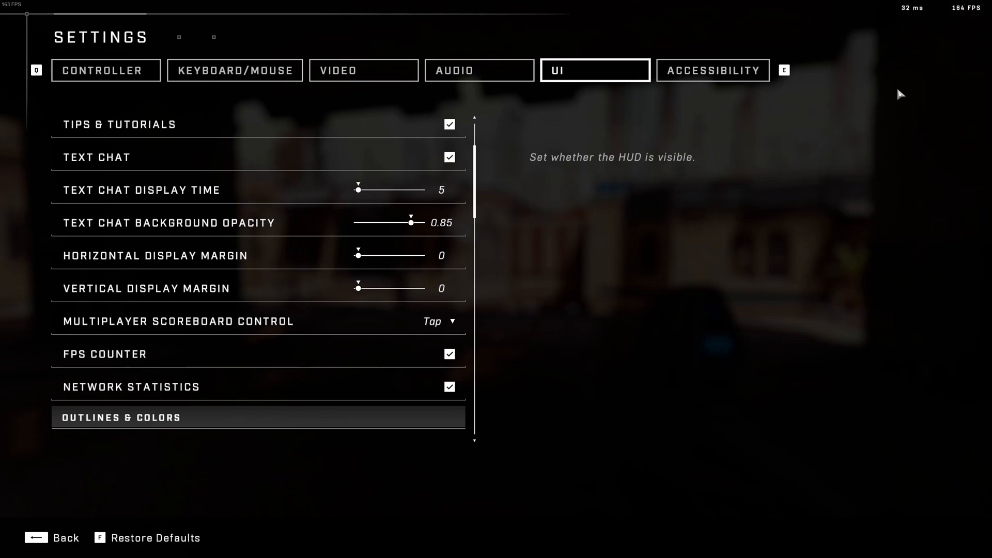
mouse_move(908, 109)
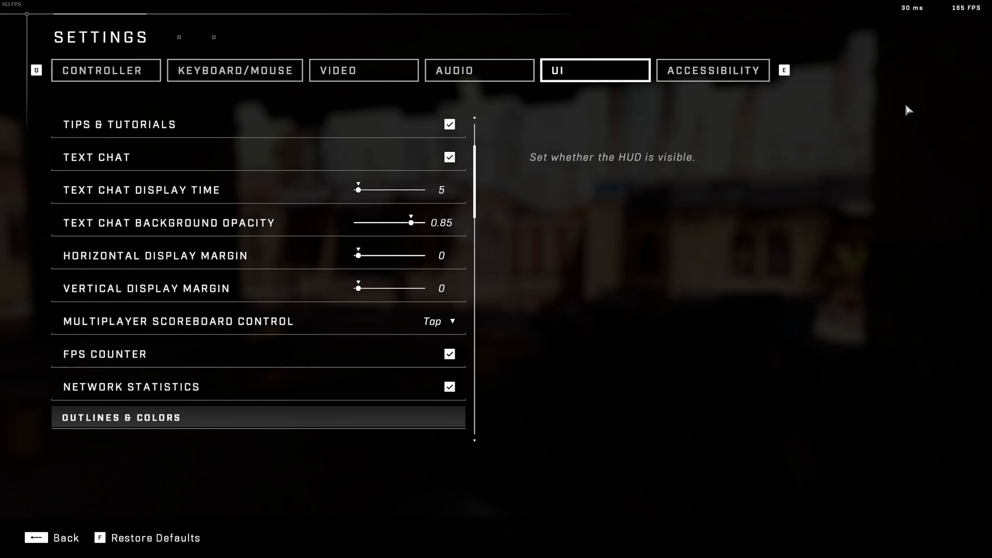